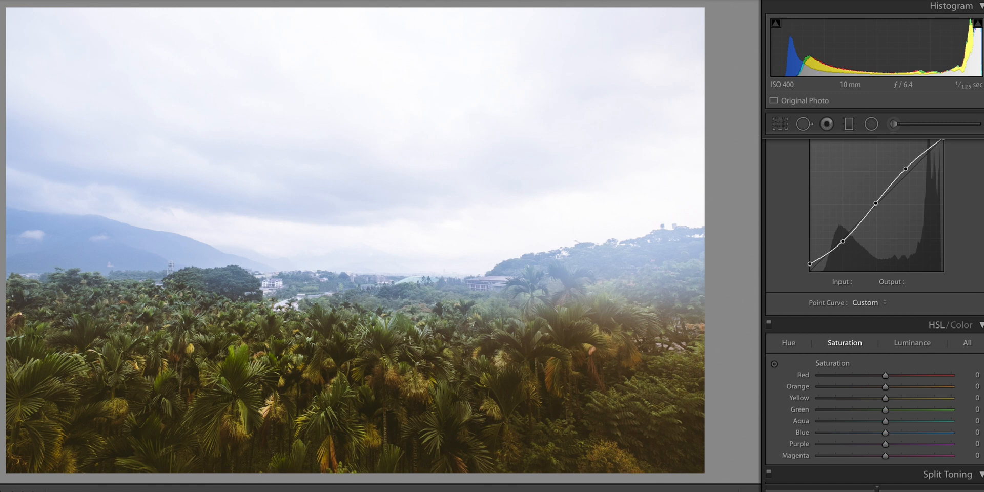
{"action": "mouse_move", "coordinate": [406, 305]}
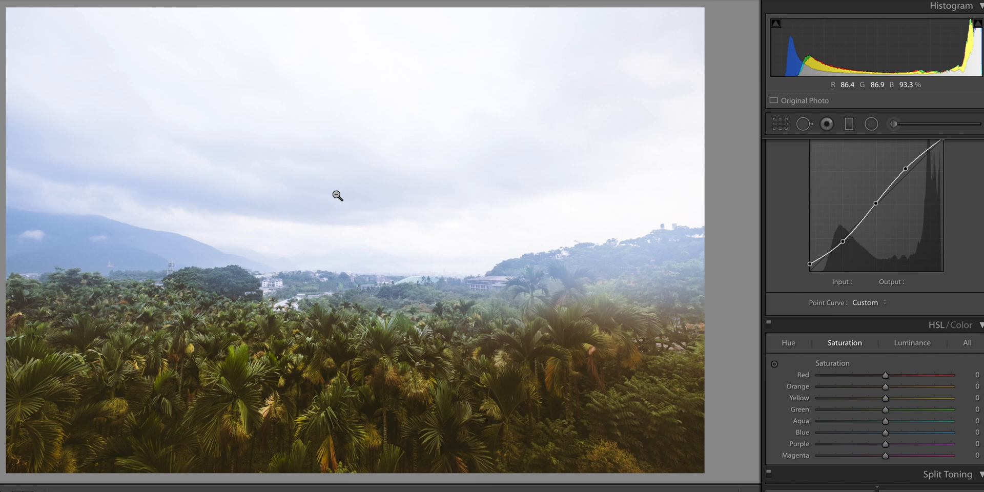
{"action": "mouse_move", "coordinate": [325, 193]}
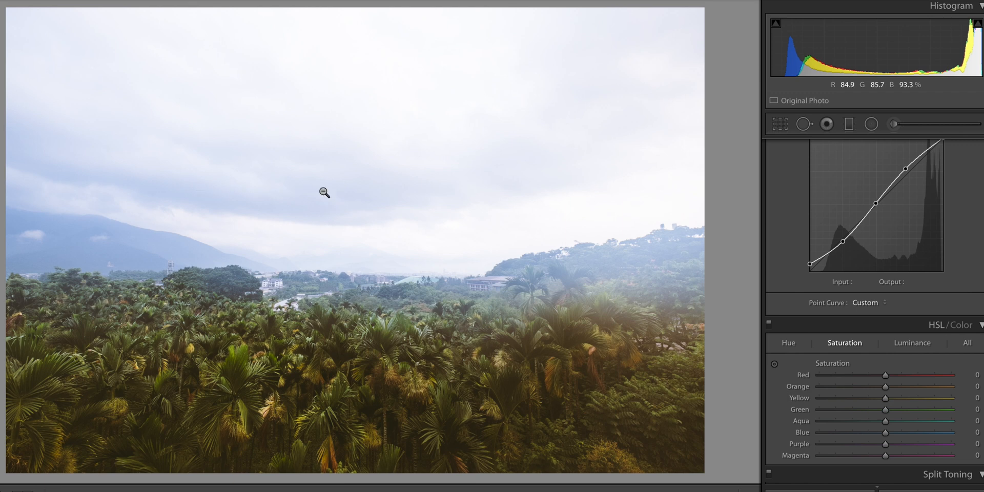
{"action": "mouse_move", "coordinate": [424, 183]}
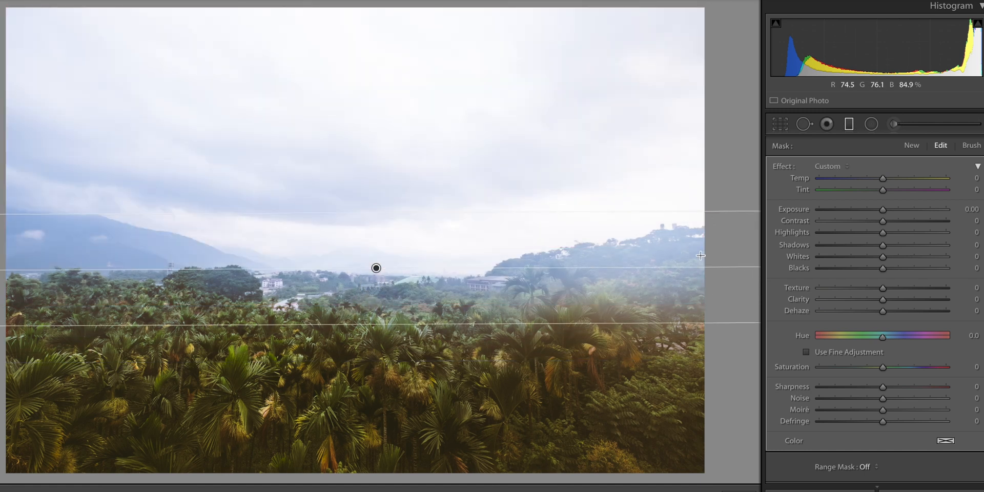
- Lower the filter's Exposure to about -1.15 to darken the cloudy sky
{"action": "left_click_drag", "start_coordinate": [881, 212], "coordinate": [874, 211]}
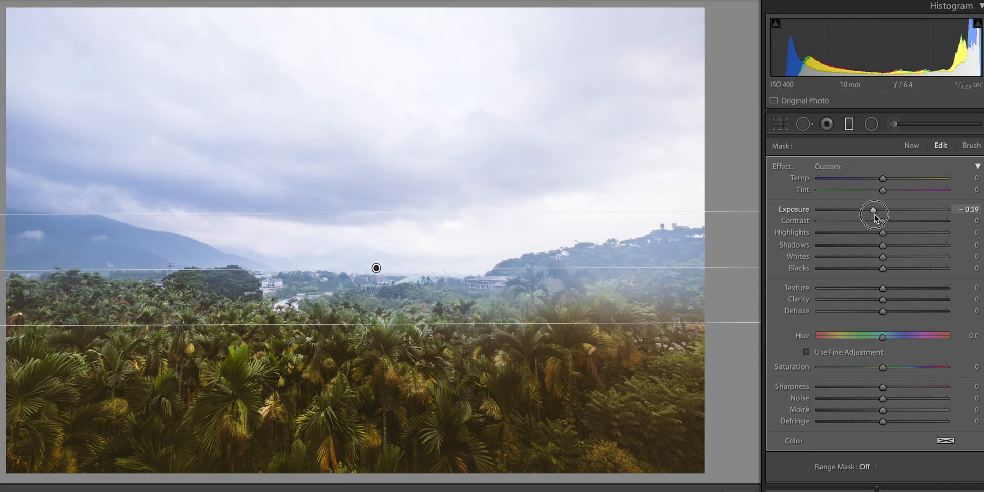
{"action": "left_click_drag", "start_coordinate": [875, 213], "coordinate": [866, 212]}
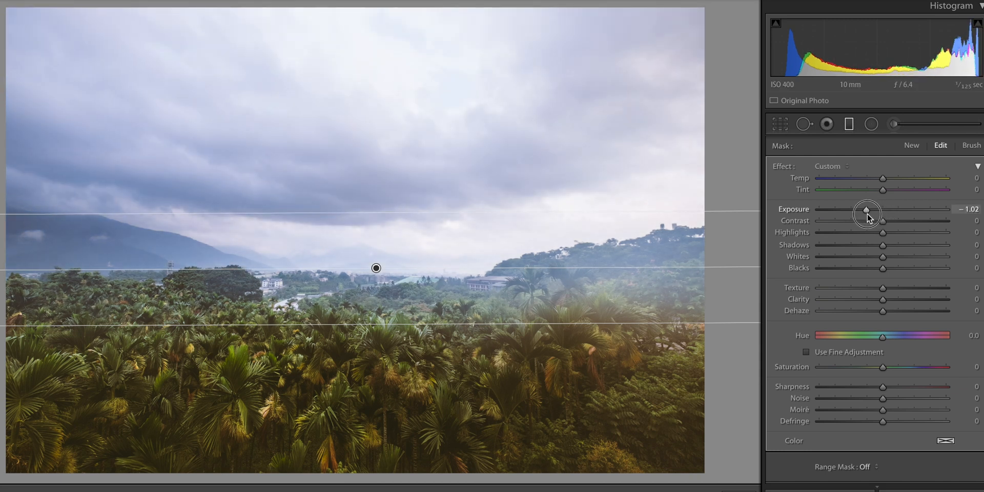
{"action": "left_click_drag", "start_coordinate": [867, 212], "coordinate": [878, 208]}
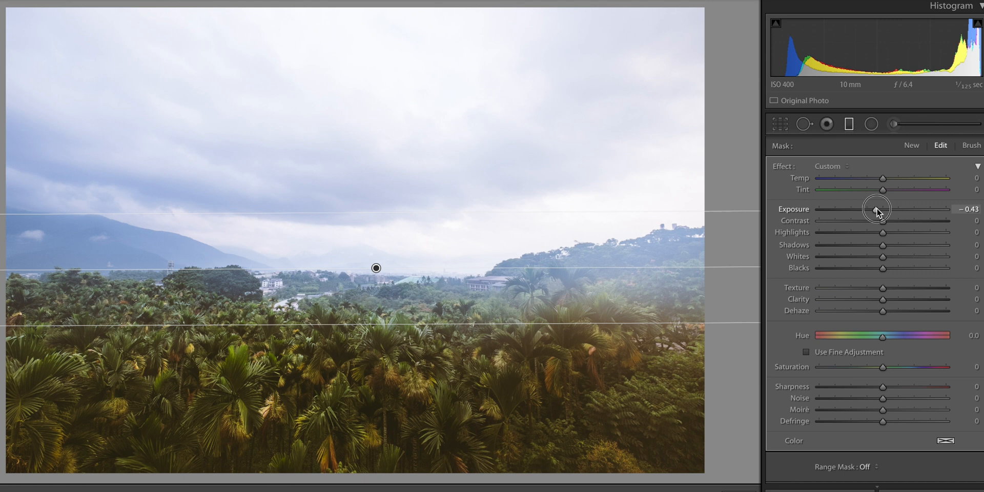
{"action": "left_click_drag", "start_coordinate": [878, 209], "coordinate": [872, 209]}
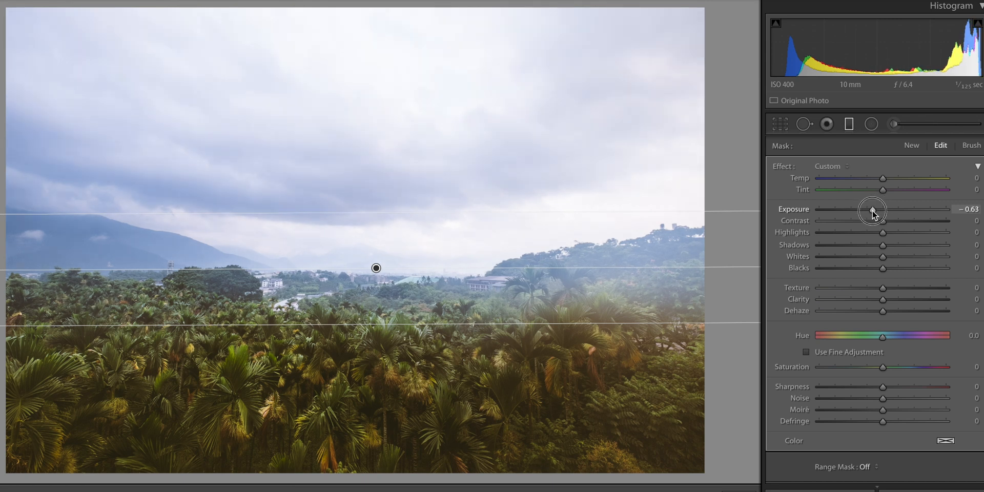
{"action": "left_click_drag", "start_coordinate": [874, 211], "coordinate": [869, 210]}
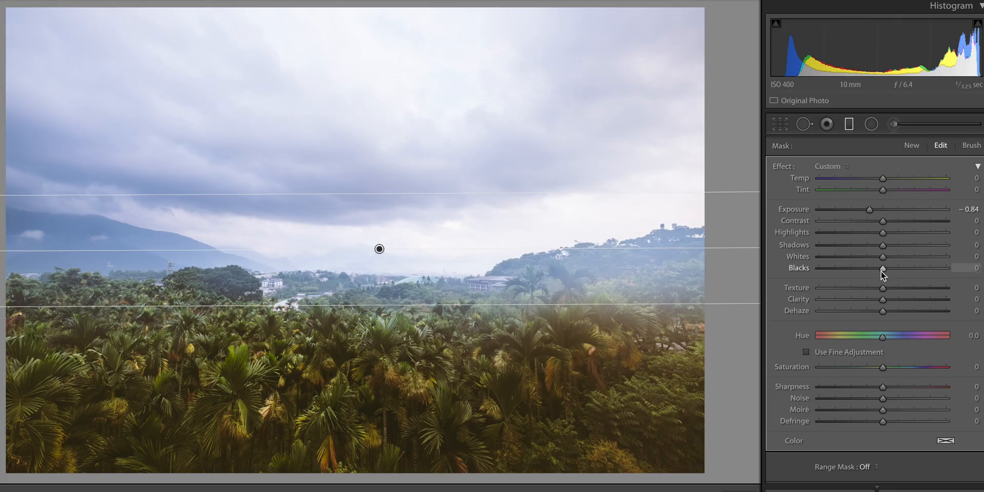
- Try the filter's Blacks, reset them to 0, then nudge Exposure down toward -1.2
{"action": "left_click_drag", "start_coordinate": [881, 267], "coordinate": [955, 267]}
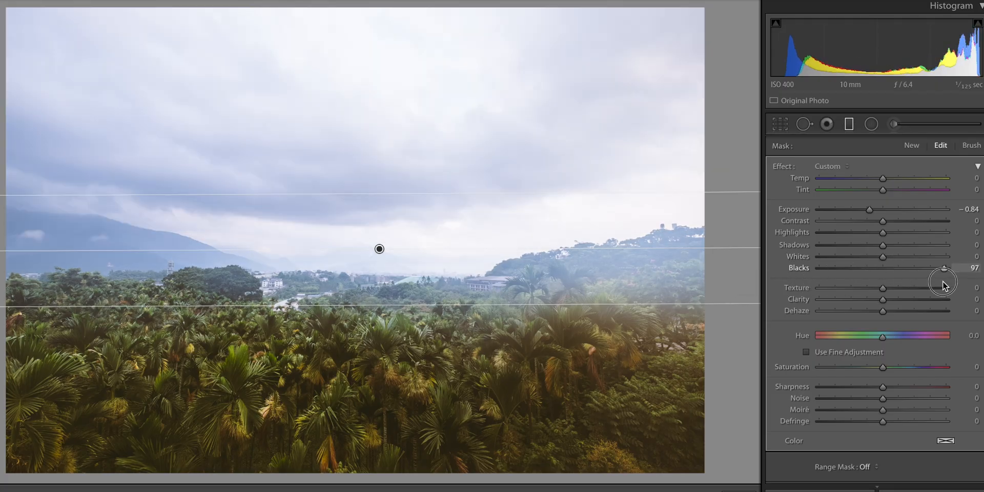
{"action": "left_click_drag", "start_coordinate": [954, 268], "coordinate": [835, 269]}
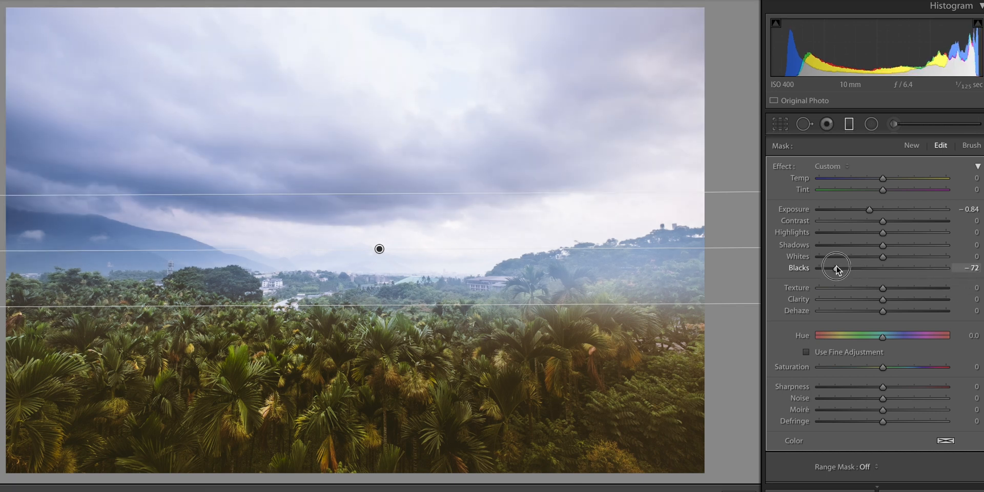
{"action": "left_click_drag", "start_coordinate": [837, 267], "coordinate": [841, 268]}
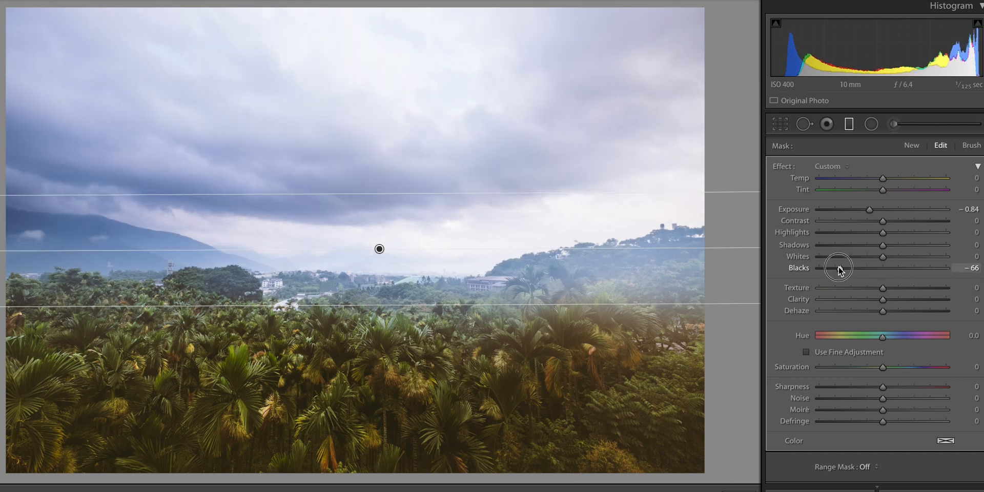
{"action": "left_click_drag", "start_coordinate": [840, 268], "coordinate": [882, 268]}
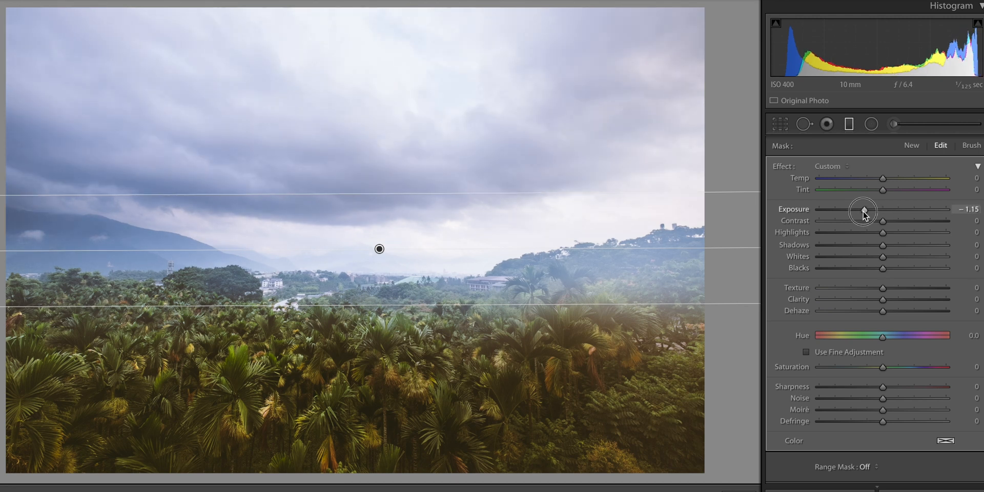
{"action": "left_click_drag", "start_coordinate": [863, 212], "coordinate": [861, 211]}
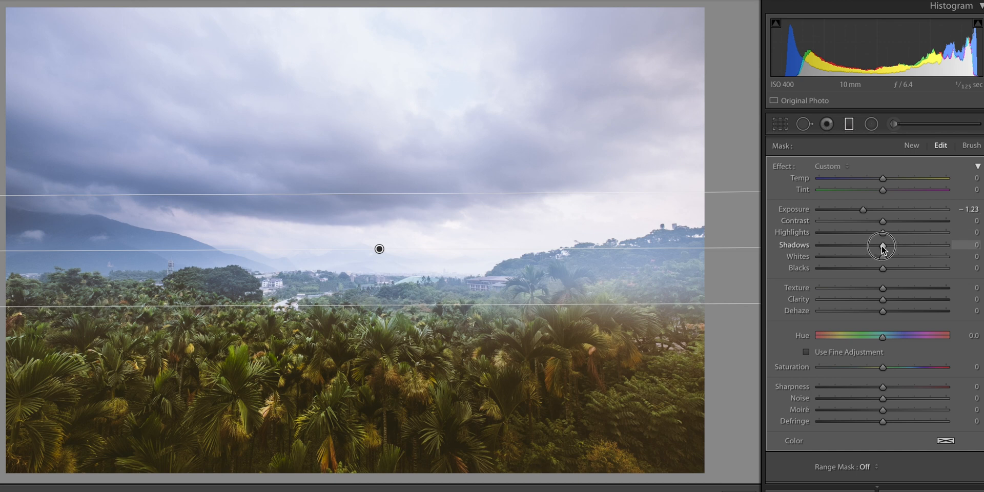
- Set the filter's Shadows to -14 and Blacks to about -27 to deepen the clouds
{"action": "left_click_drag", "start_coordinate": [881, 245], "coordinate": [871, 248]}
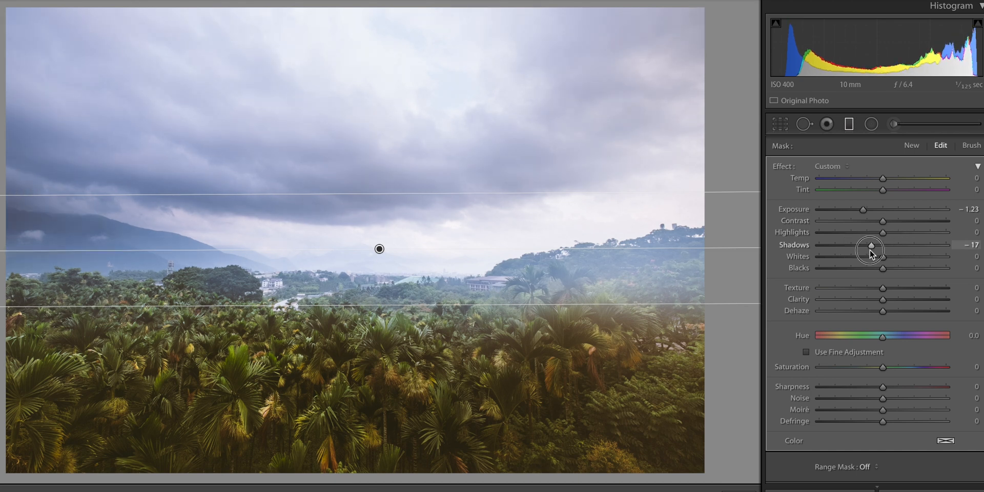
{"action": "left_click_drag", "start_coordinate": [871, 248], "coordinate": [879, 248]}
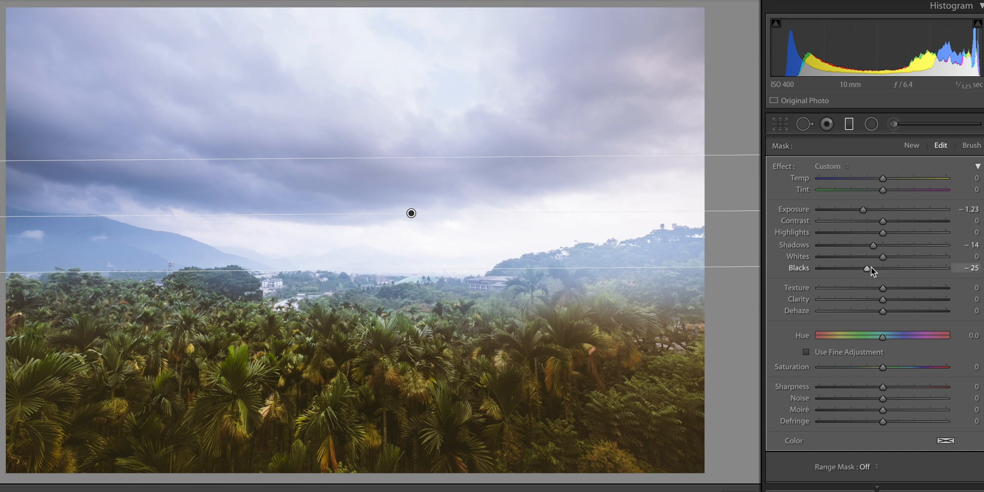
{"action": "left_click_drag", "start_coordinate": [868, 268], "coordinate": [867, 268]}
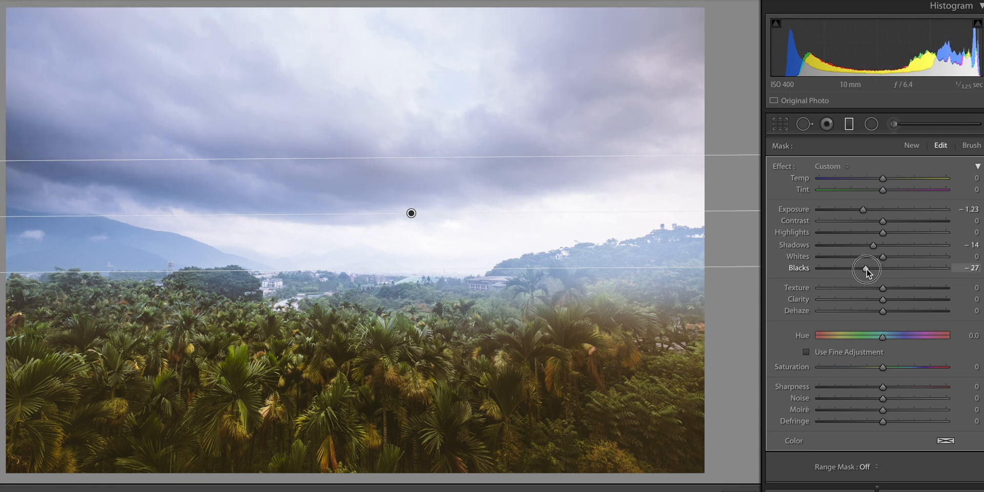
{"action": "left_click_drag", "start_coordinate": [867, 268], "coordinate": [883, 268]}
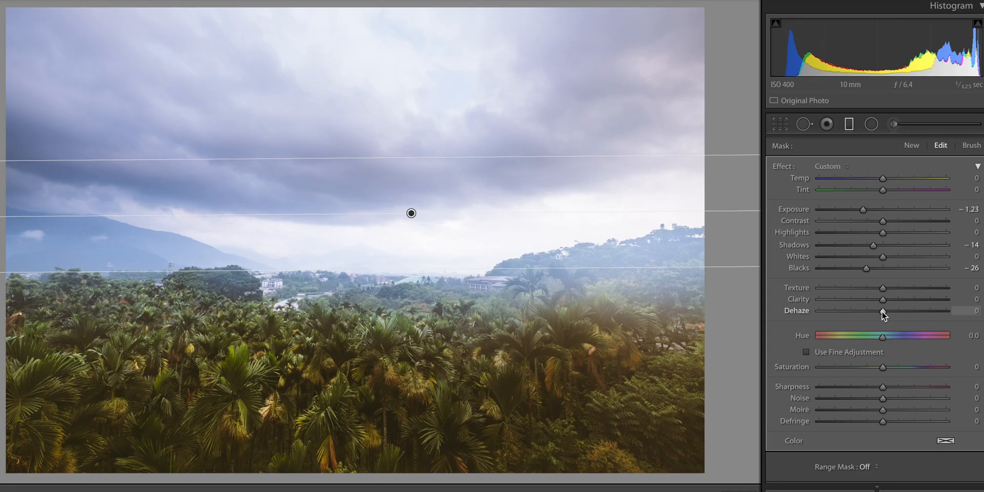
- Sweep the filter's Dehaze between its extremes and settle at about +25
{"action": "left_click_drag", "start_coordinate": [881, 311], "coordinate": [914, 311]}
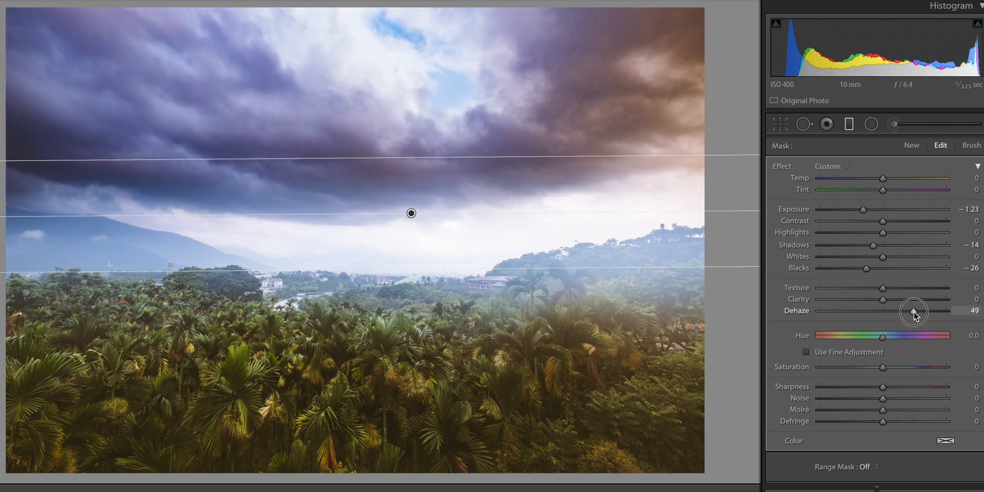
{"action": "left_click_drag", "start_coordinate": [914, 311], "coordinate": [965, 311]}
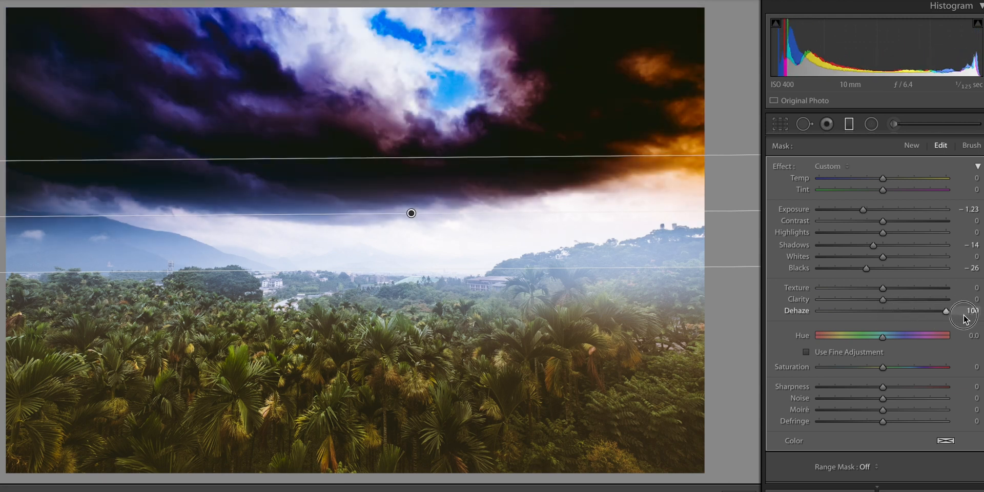
{"action": "left_click_drag", "start_coordinate": [966, 312], "coordinate": [819, 312]}
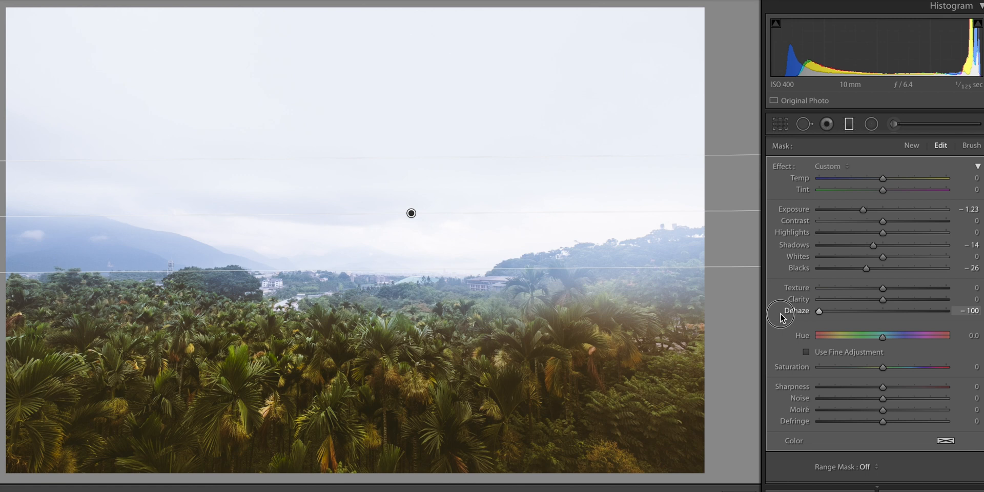
{"action": "left_click_drag", "start_coordinate": [819, 311], "coordinate": [834, 311]}
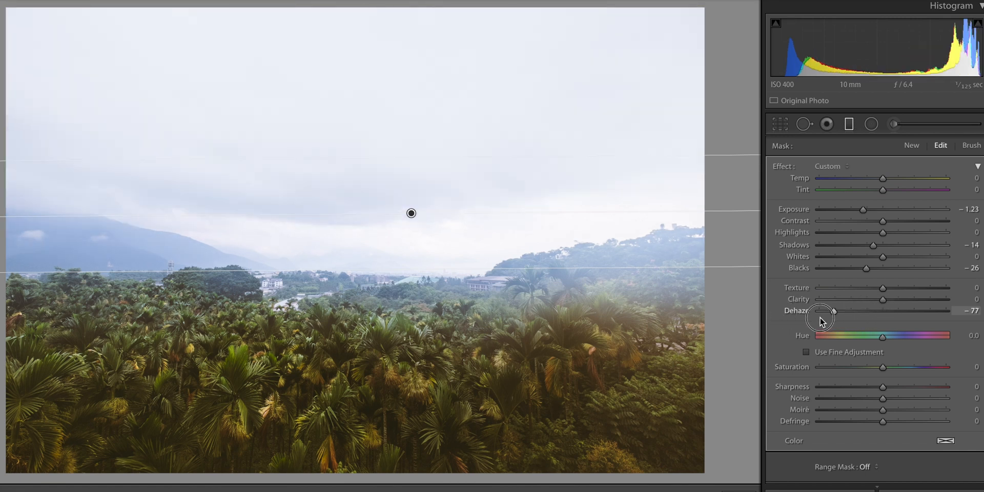
{"action": "left_click_drag", "start_coordinate": [833, 311], "coordinate": [817, 311]}
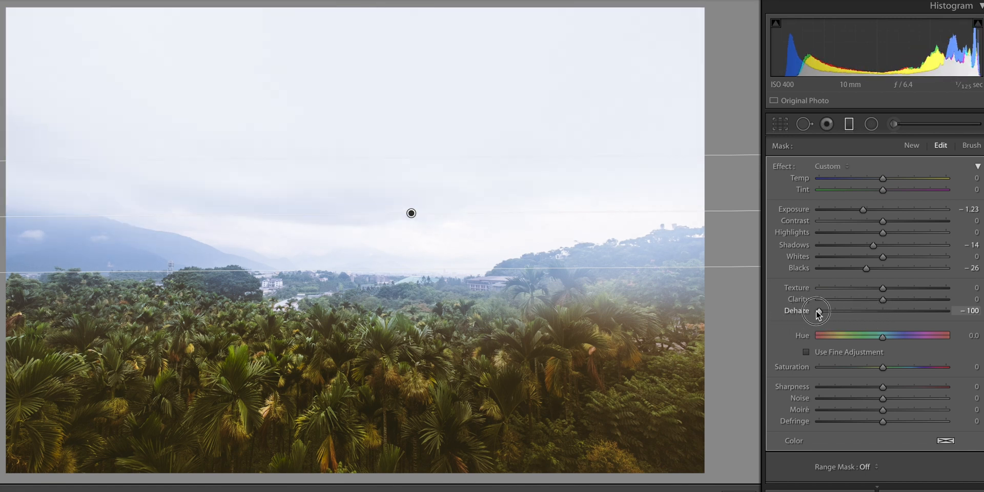
{"action": "left_click_drag", "start_coordinate": [817, 310], "coordinate": [903, 309]}
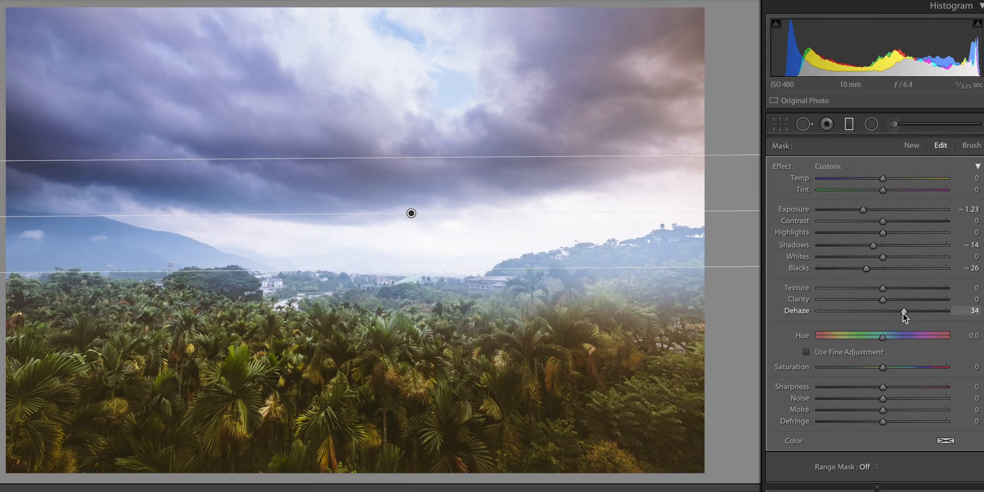
{"action": "left_click_drag", "start_coordinate": [901, 310], "coordinate": [898, 309]}
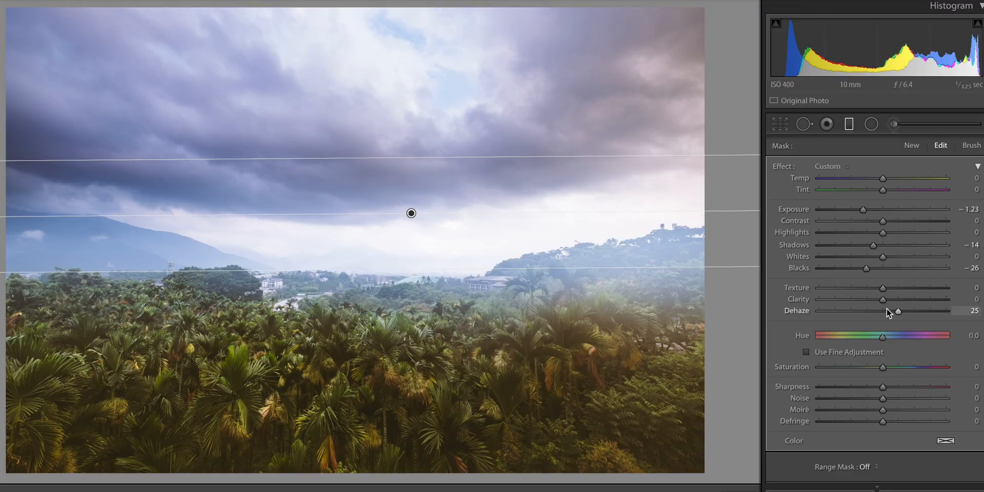
- Raise the filter's Clarity to 31, then return Clarity and Dehaze to 0
{"action": "left_click_drag", "start_coordinate": [882, 299], "coordinate": [894, 299]}
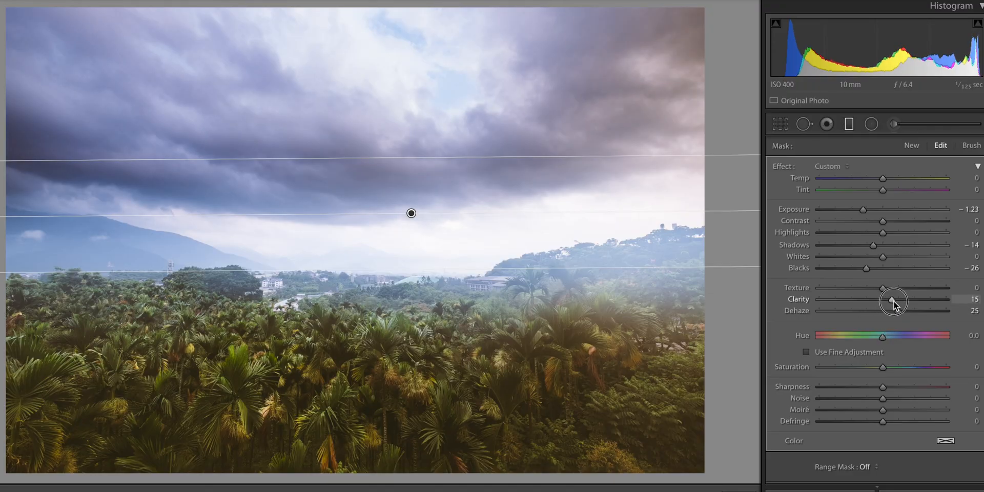
{"action": "left_click_drag", "start_coordinate": [894, 301], "coordinate": [905, 300]}
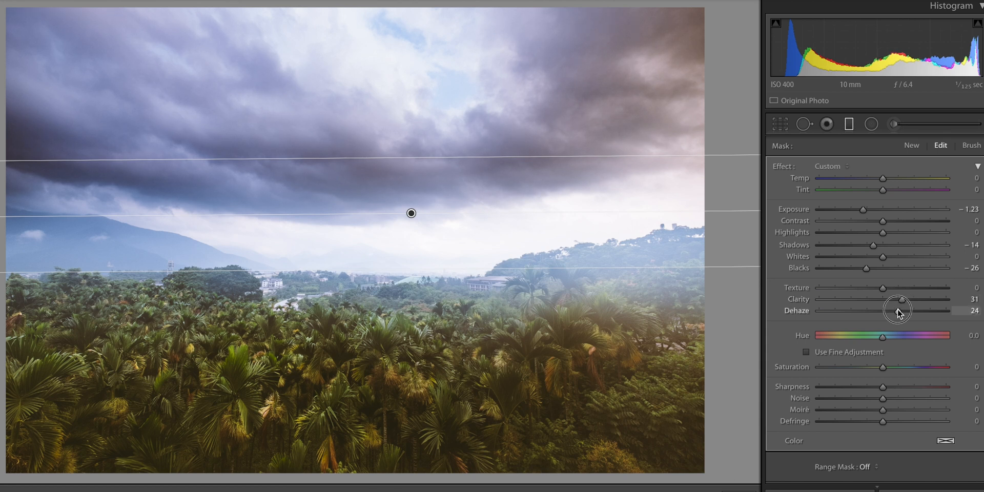
{"action": "left_click_drag", "start_coordinate": [910, 311], "coordinate": [896, 311]}
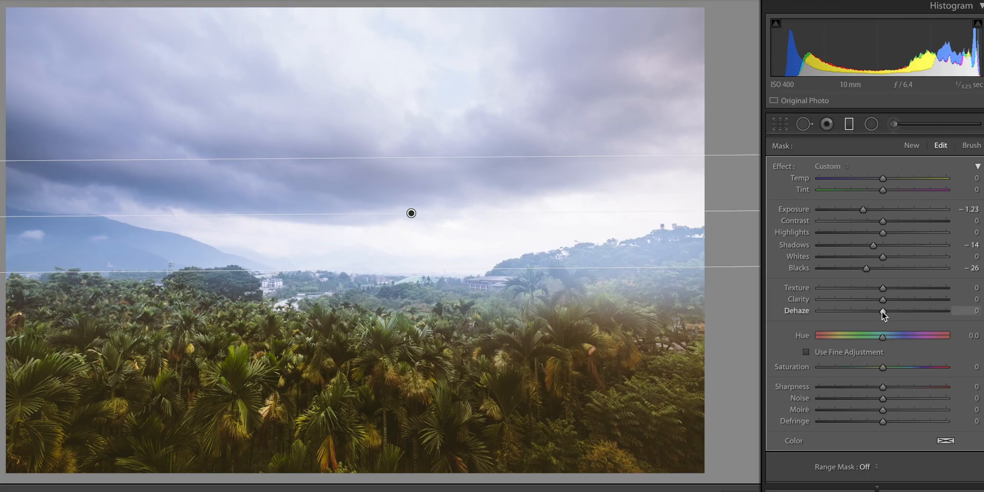
- Push the filter's Dehaze to 85, drop it to -100, then bring it back to neutral
{"action": "left_click_drag", "start_coordinate": [883, 310], "coordinate": [935, 310]}
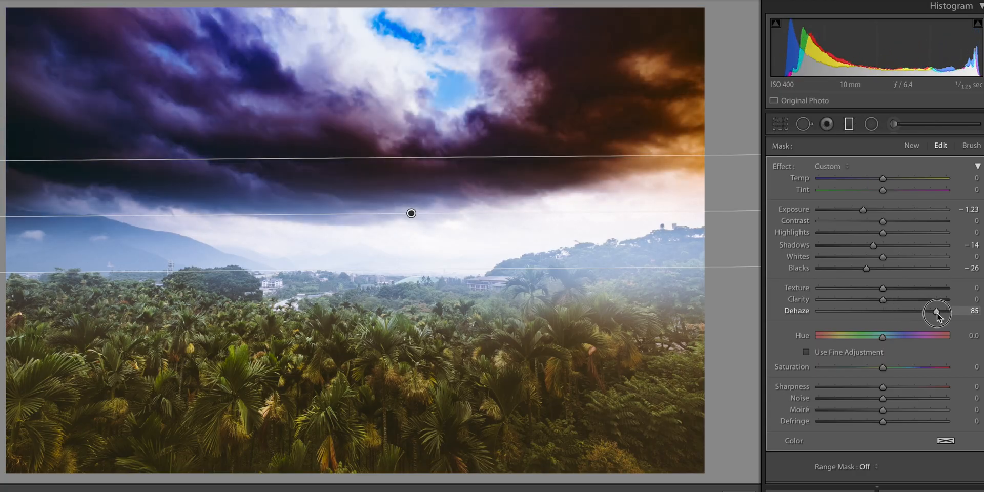
{"action": "left_click_drag", "start_coordinate": [936, 310], "coordinate": [819, 311]}
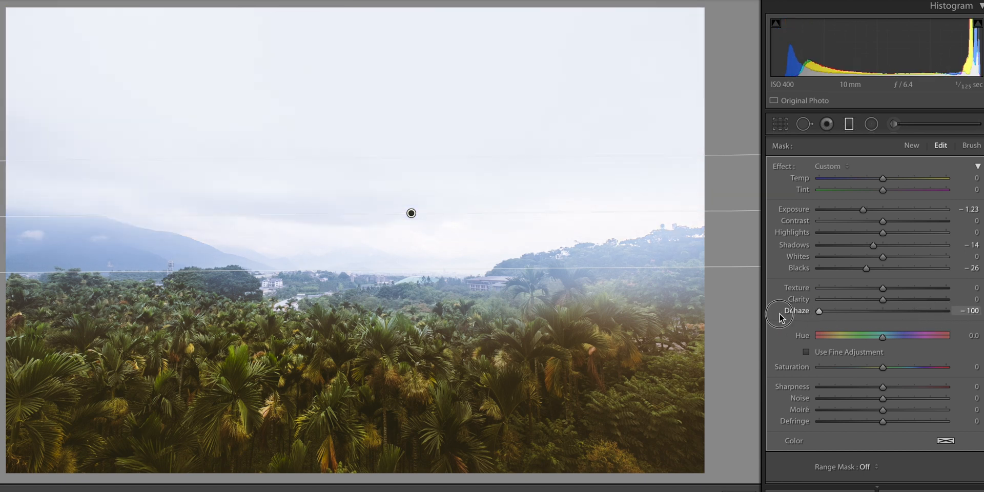
{"action": "left_click_drag", "start_coordinate": [819, 310], "coordinate": [884, 310]}
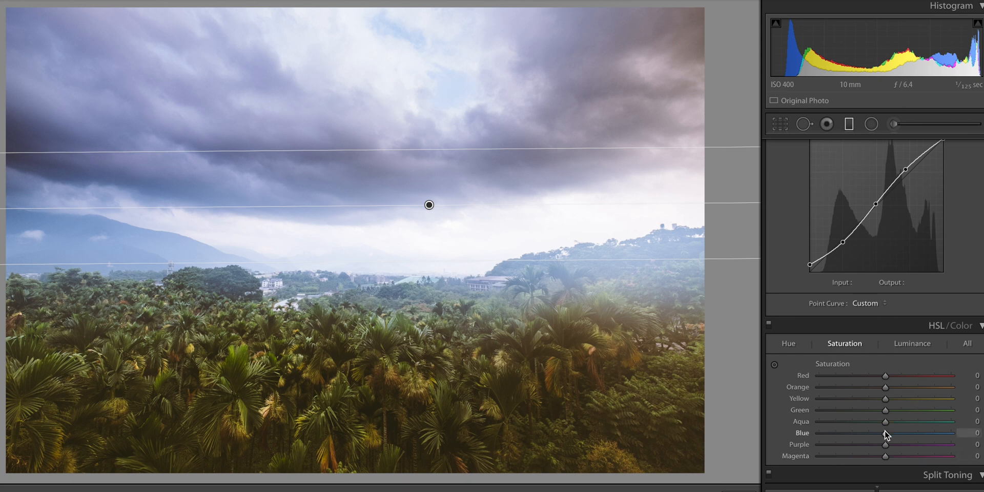
- Lower Blue saturation to -30 in the HSL panel
{"action": "left_click_drag", "start_coordinate": [886, 432], "coordinate": [860, 433]}
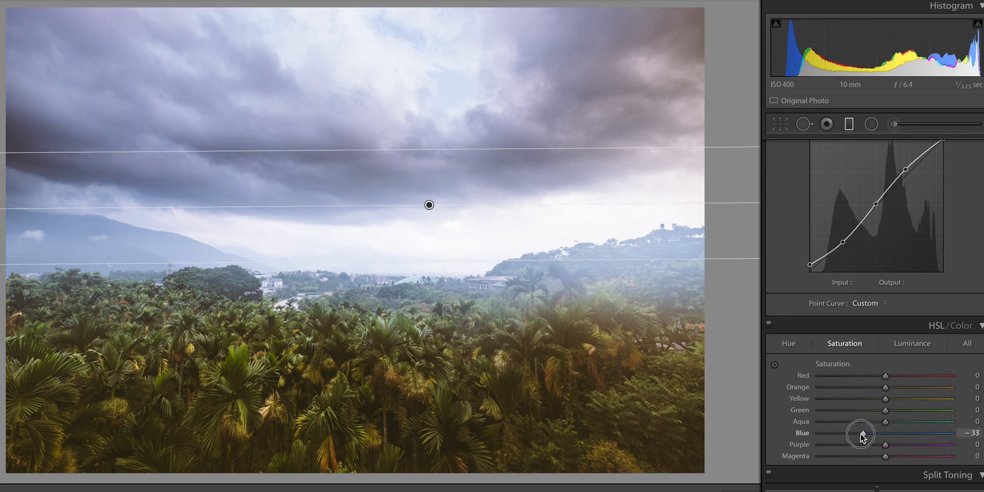
{"action": "left_click_drag", "start_coordinate": [861, 434], "coordinate": [855, 433]}
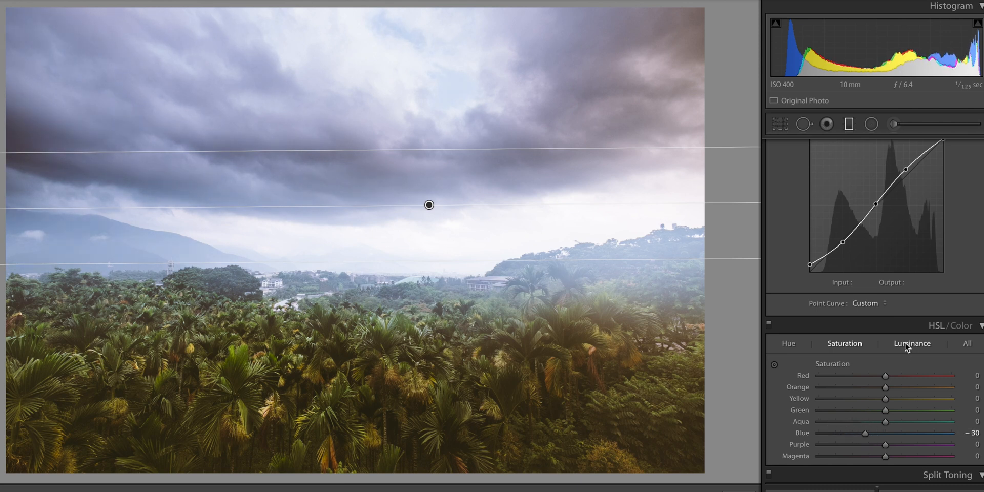
- Test Blue luminance down to -100, reset it to 0, and return to Saturation
{"action": "left_click", "coordinate": [911, 343]}
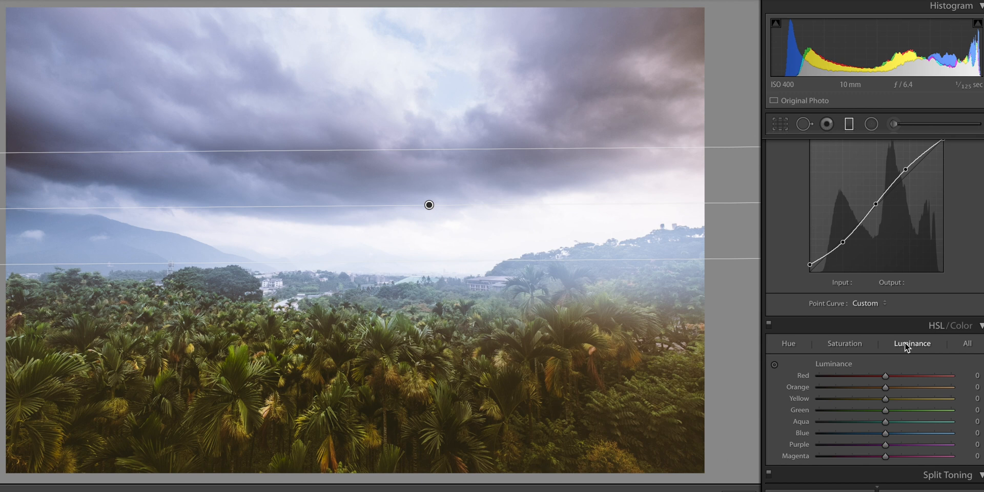
{"action": "left_click_drag", "start_coordinate": [886, 432], "coordinate": [878, 435]}
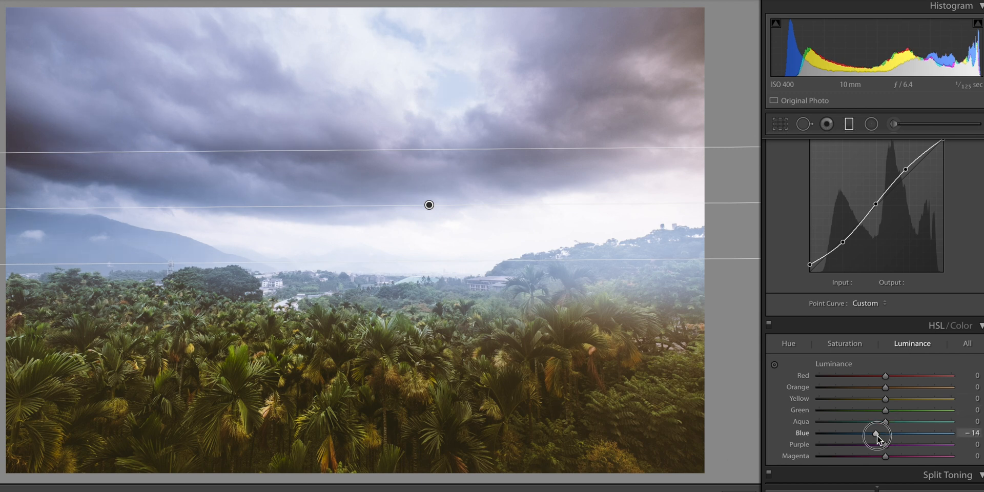
{"action": "left_click_drag", "start_coordinate": [879, 435], "coordinate": [865, 435]}
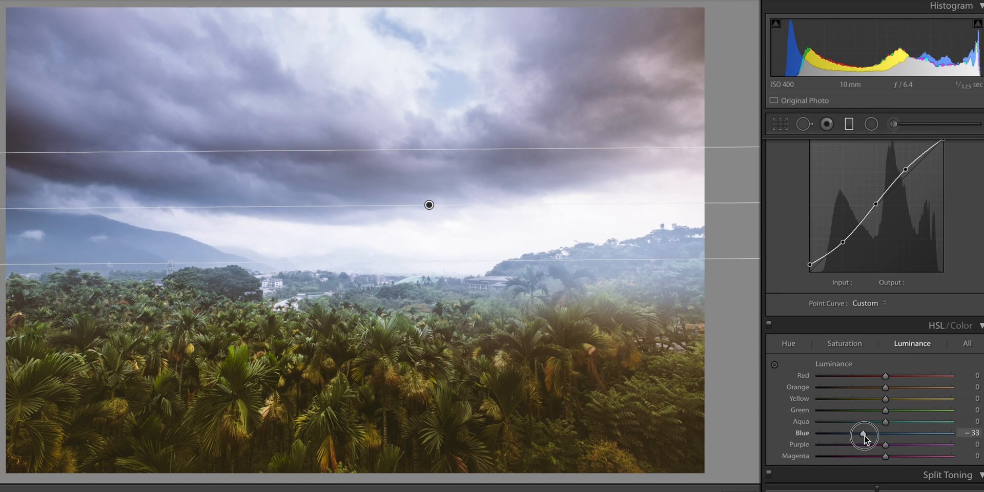
{"action": "left_click_drag", "start_coordinate": [863, 433], "coordinate": [813, 445]}
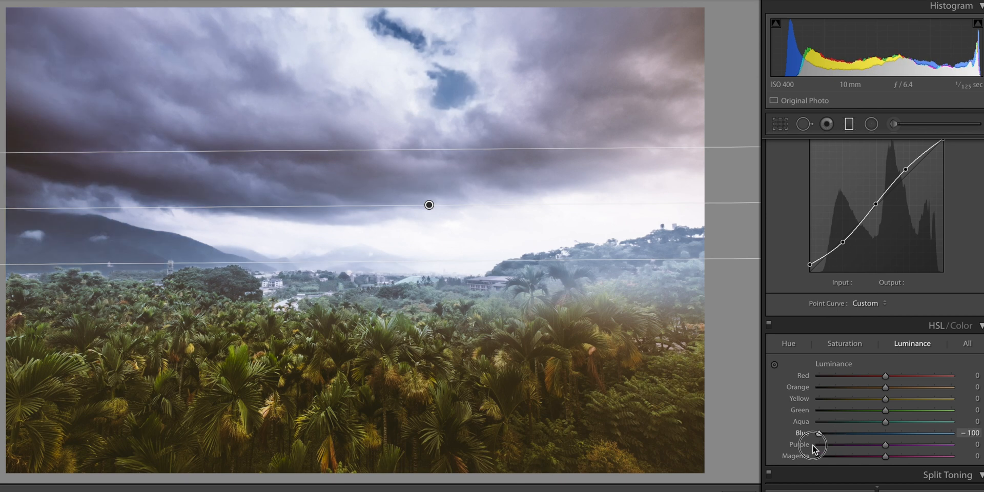
{"action": "left_click_drag", "start_coordinate": [814, 433], "coordinate": [885, 433]}
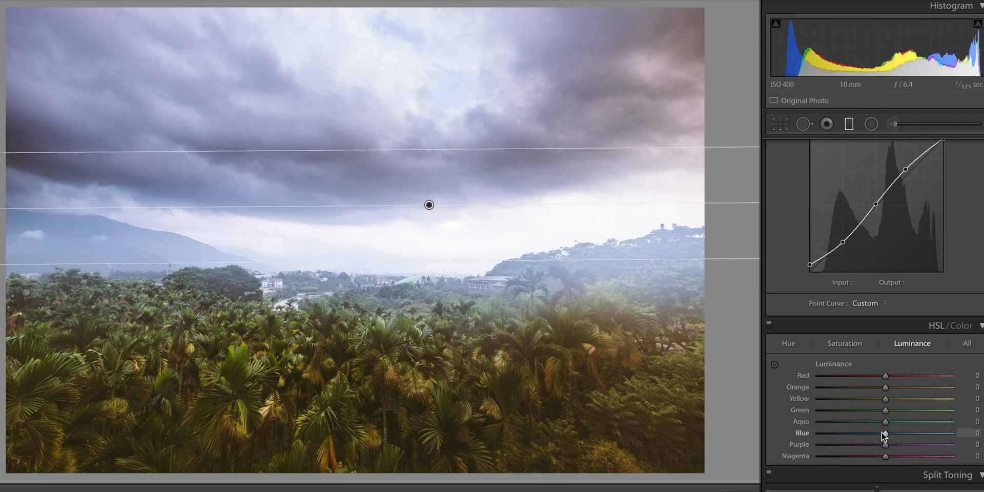
{"action": "left_click", "coordinate": [843, 343]}
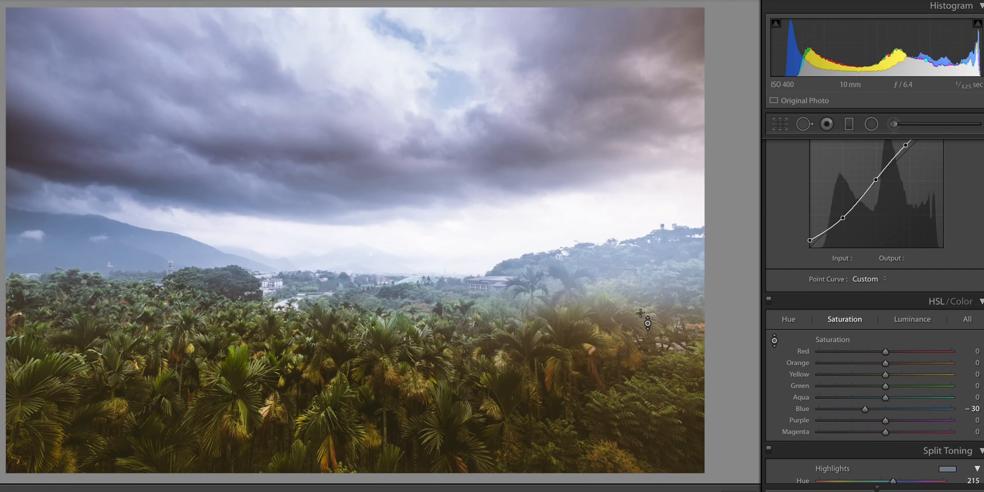
{"action": "mouse_move", "coordinate": [459, 136]}
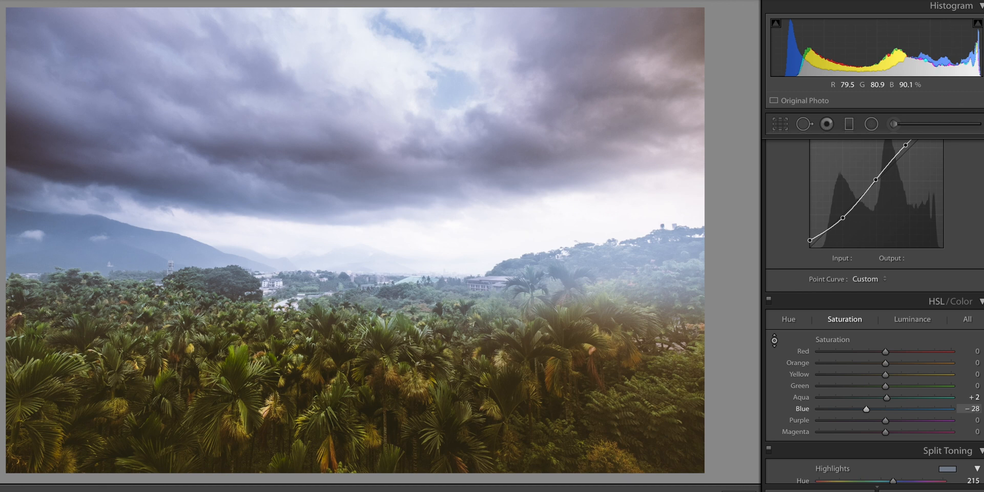
- With the targeted adjustment tool, mute the sky's Blue and Aqua saturation, then restore it to nearly neutral
{"action": "left_click_drag", "start_coordinate": [866, 409], "coordinate": [836, 409]}
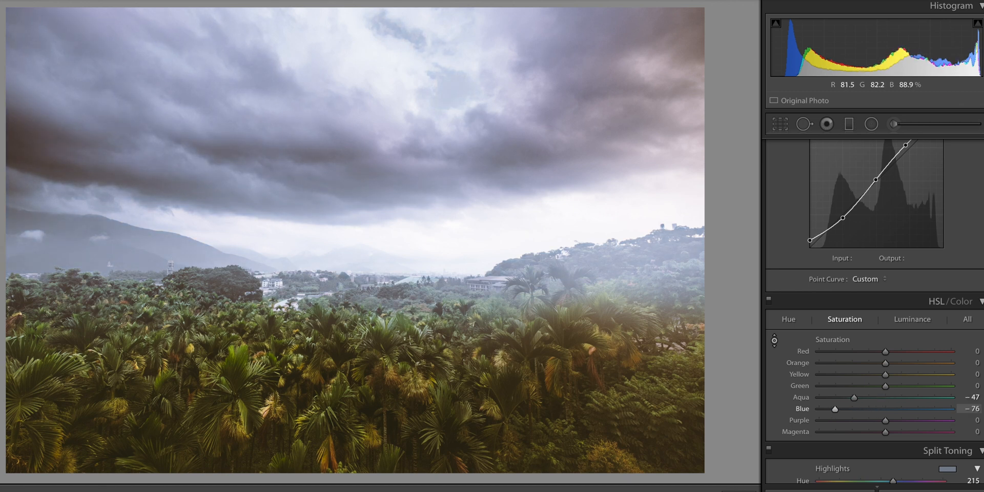
{"action": "left_click_drag", "start_coordinate": [835, 409], "coordinate": [867, 409]}
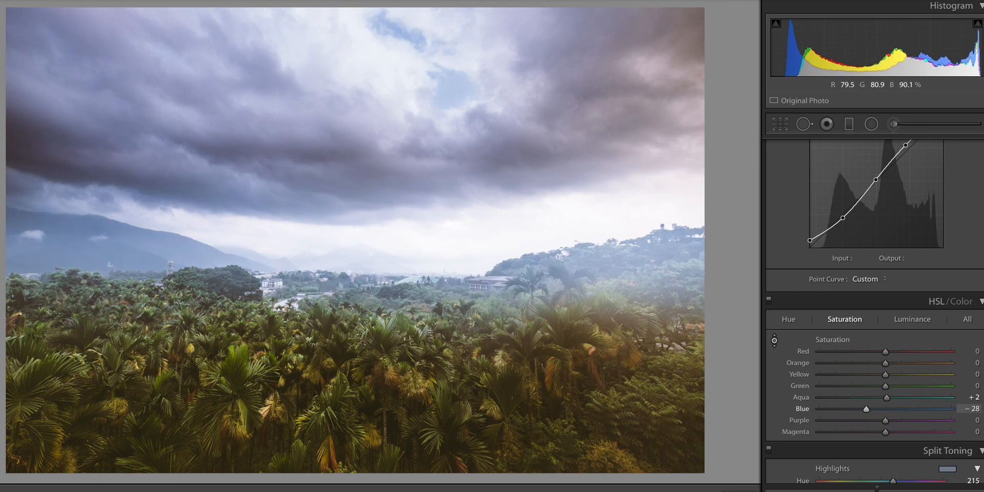
{"action": "left_click_drag", "start_coordinate": [867, 409], "coordinate": [864, 409]}
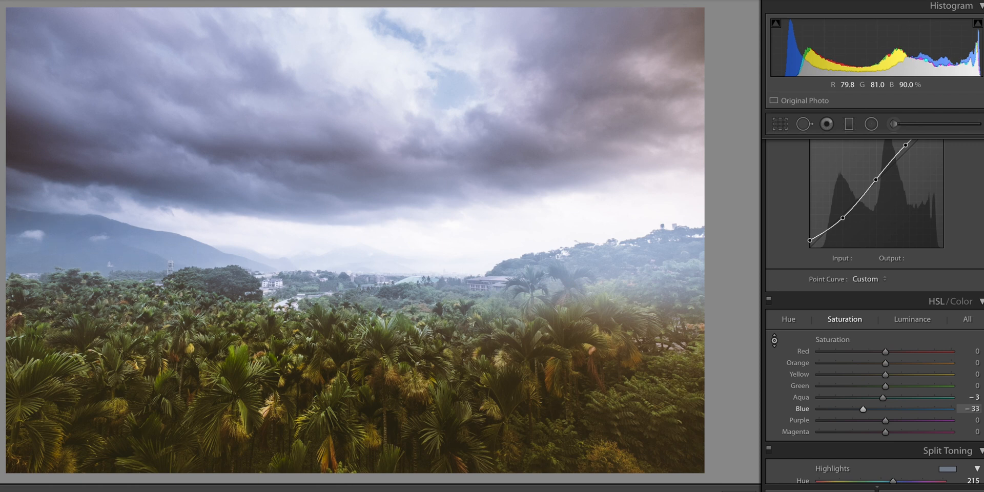
{"action": "left_click_drag", "start_coordinate": [882, 397], "coordinate": [902, 397]}
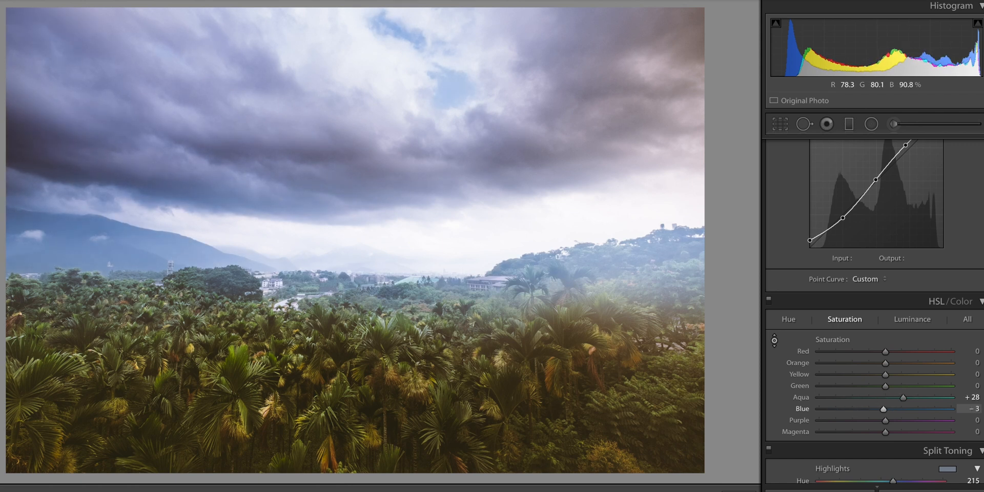
{"action": "left_click_drag", "start_coordinate": [902, 397], "coordinate": [885, 397]}
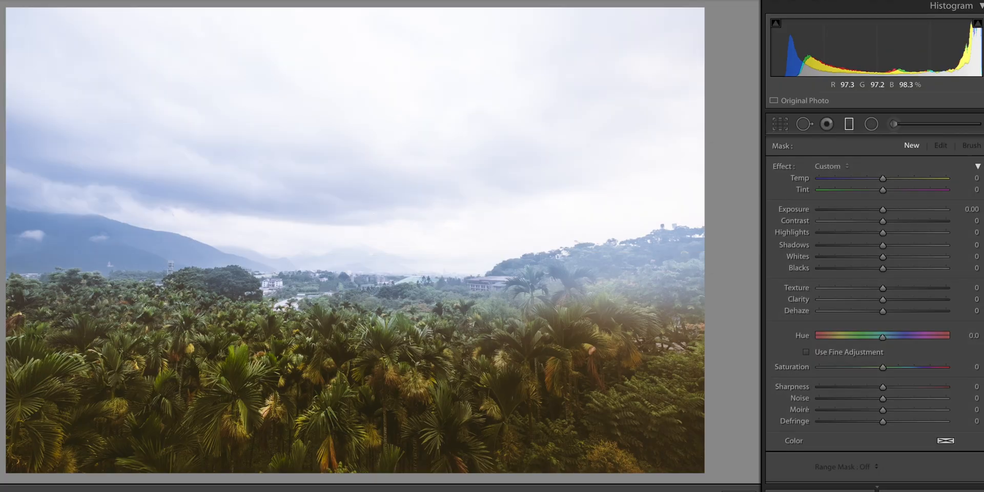
- Start a new Adjustment Brush mask and paint it across the sky above the left mountains
{"action": "left_click", "coordinate": [893, 124]}
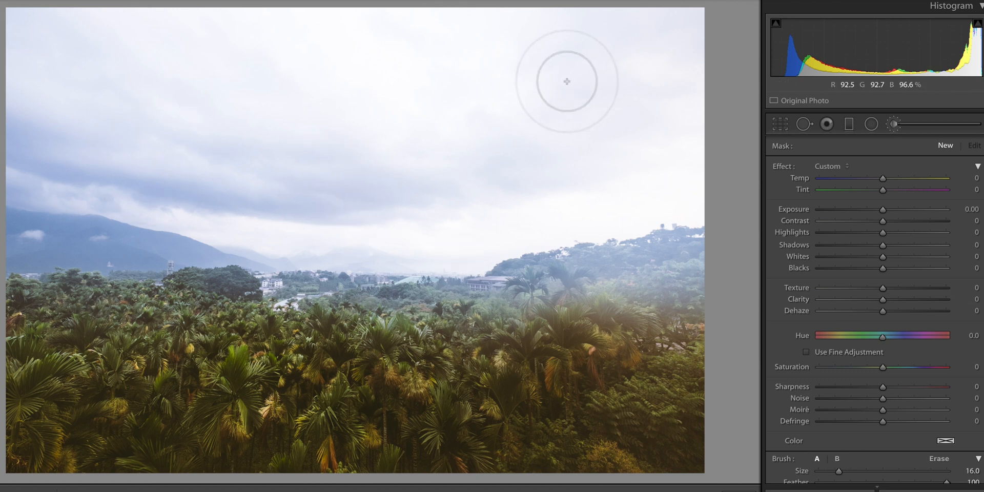
{"action": "mouse_move", "coordinate": [364, 71]}
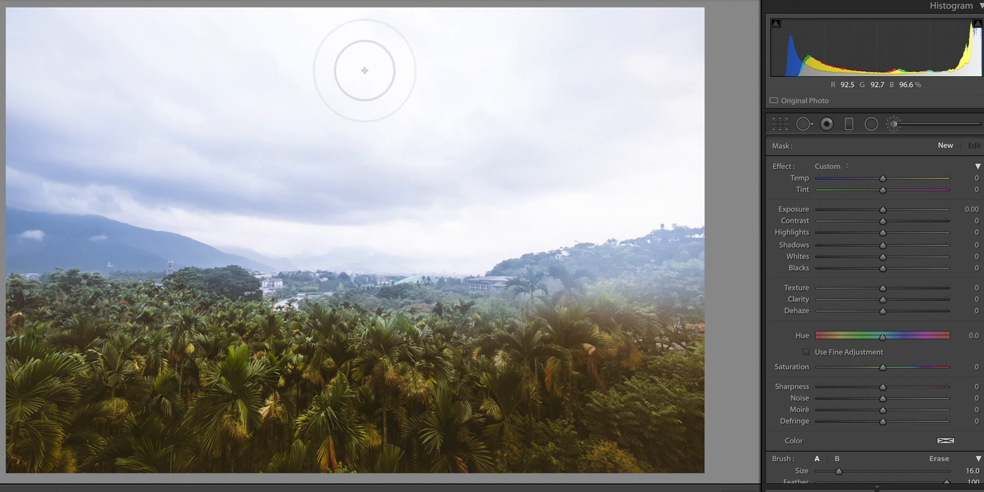
{"action": "mouse_move", "coordinate": [491, 95]}
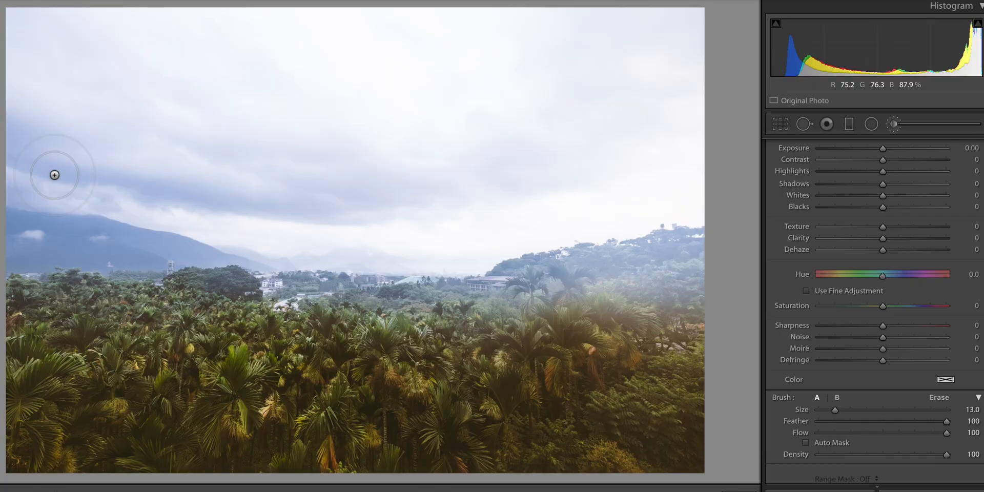
{"action": "left_click", "coordinate": [35, 167]}
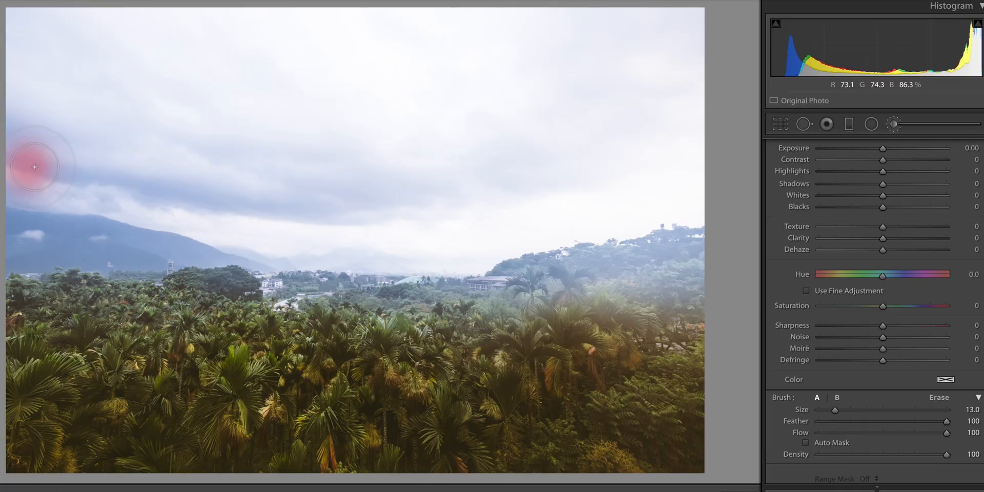
{"action": "mouse_move", "coordinate": [24, 183]}
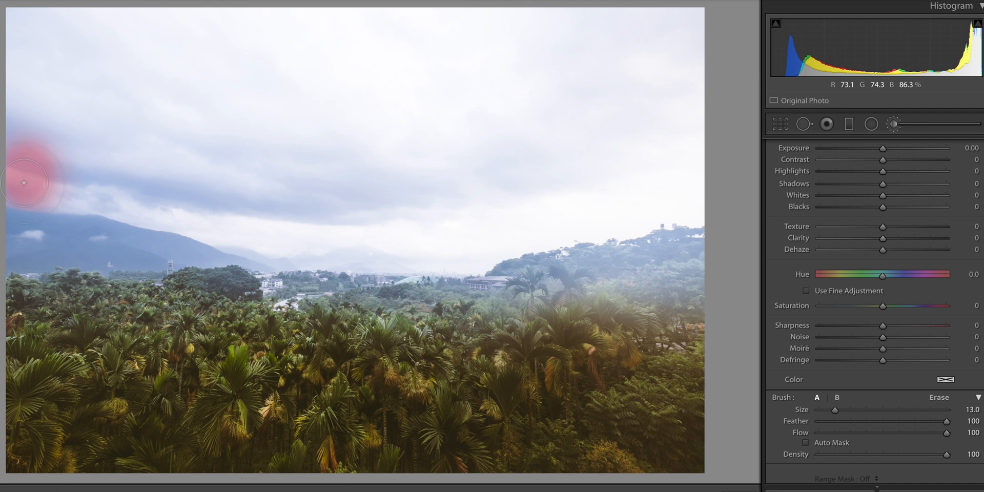
{"action": "left_click_drag", "start_coordinate": [24, 182], "coordinate": [91, 189]}
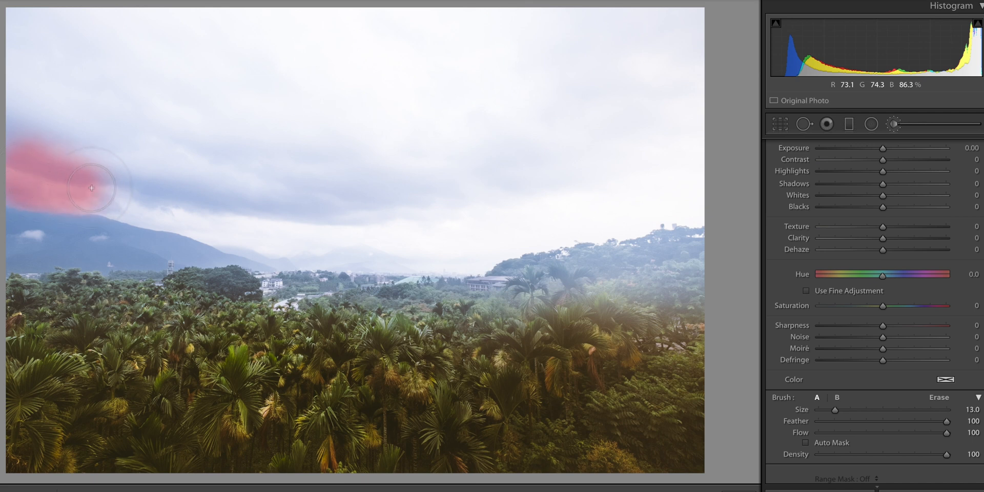
{"action": "left_click_drag", "start_coordinate": [91, 188], "coordinate": [183, 207]}
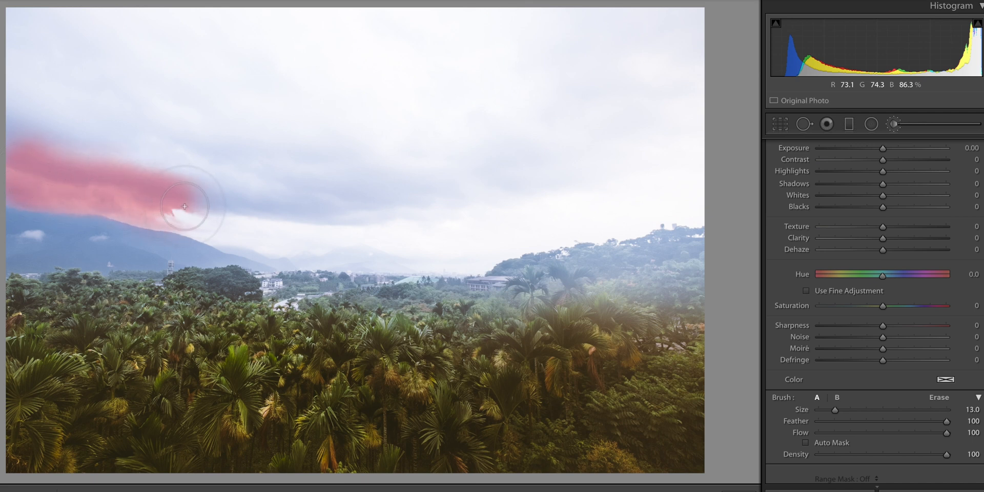
{"action": "left_click_drag", "start_coordinate": [186, 206], "coordinate": [287, 225]}
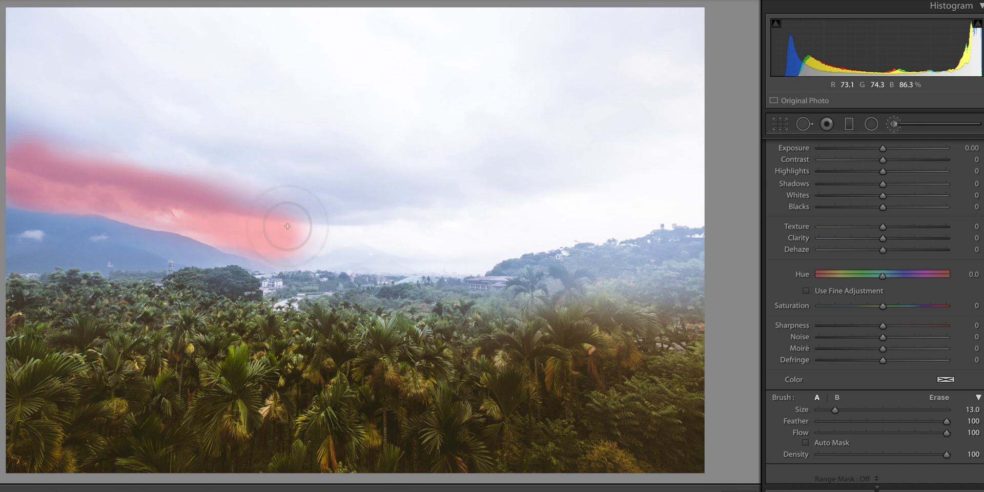
{"action": "left_click", "coordinate": [807, 290]}
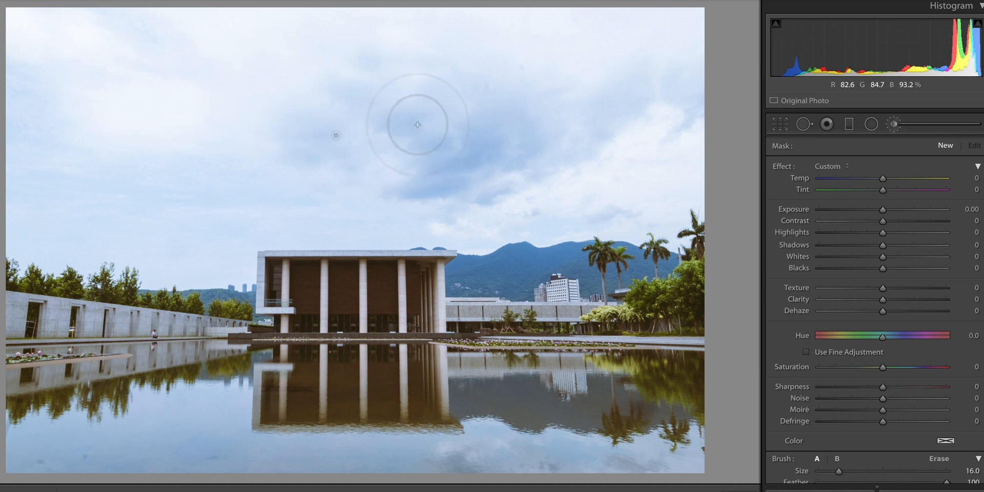
{"action": "mouse_move", "coordinate": [654, 121]}
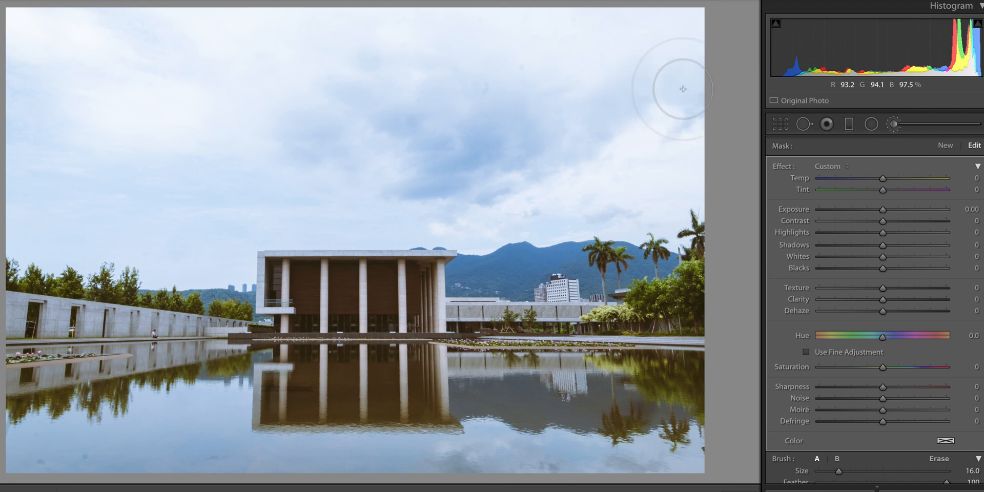
{"action": "mouse_move", "coordinate": [237, 79]}
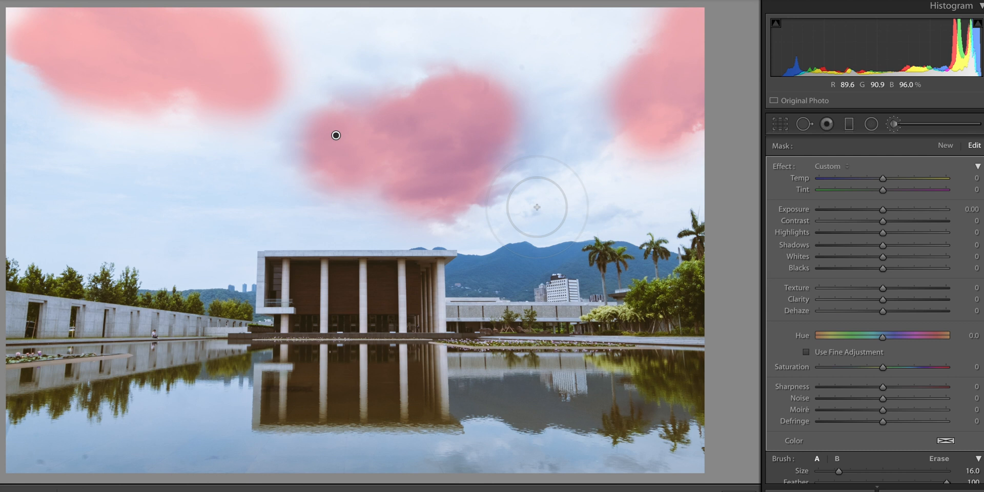
- Brush additional cloud patches into the mask on the building photo's sky
{"action": "left_click_drag", "start_coordinate": [882, 268], "coordinate": [855, 268]}
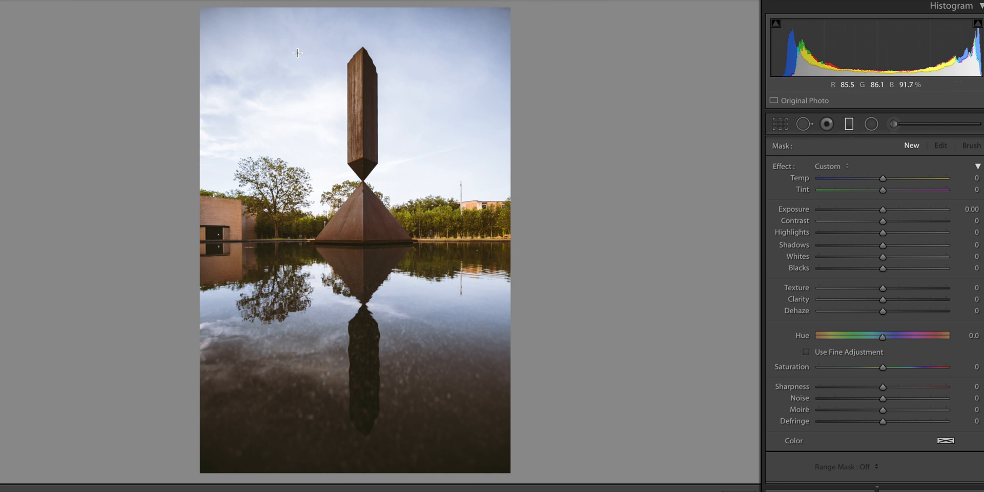
{"action": "mouse_move", "coordinate": [314, 57]}
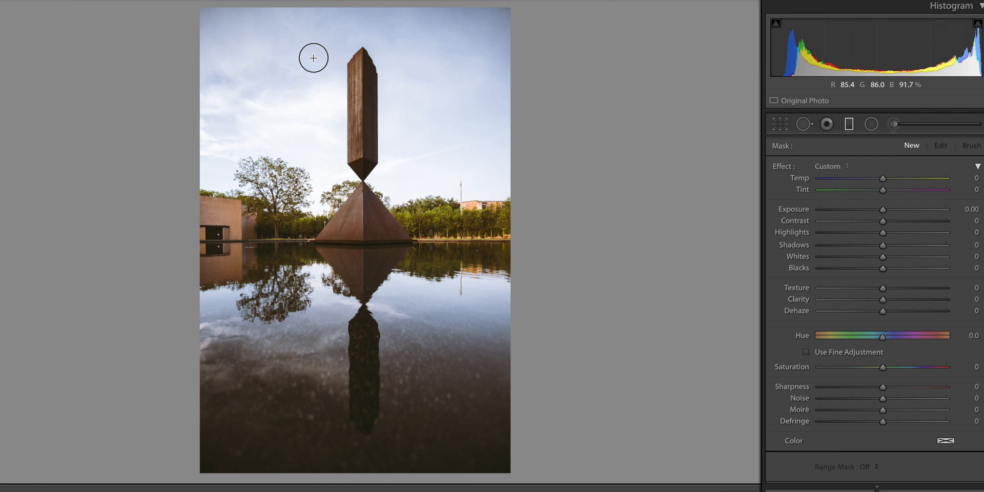
- Drag a diagonal graduated filter from the top-left over the obelisk's sky and refine its angle
{"action": "left_click_drag", "start_coordinate": [314, 57], "coordinate": [337, 84]}
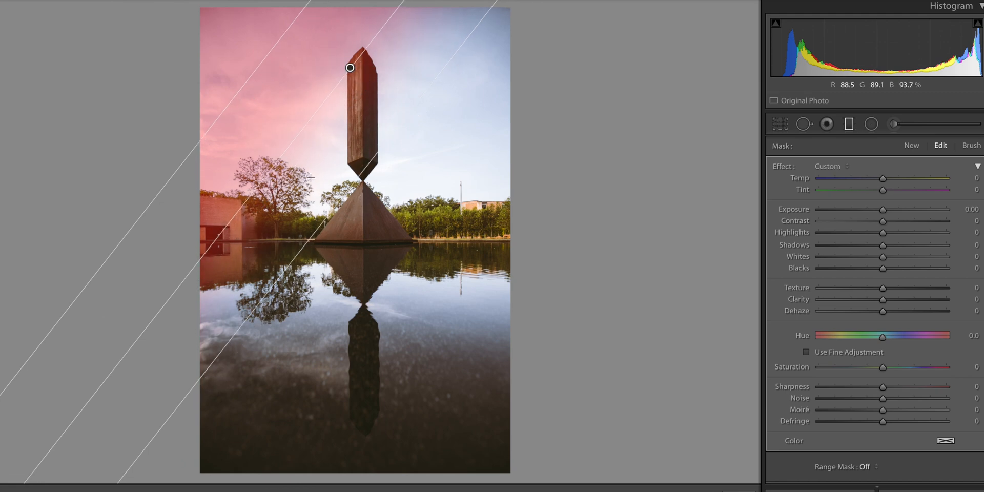
{"action": "left_click_drag", "start_coordinate": [882, 209], "coordinate": [863, 209]}
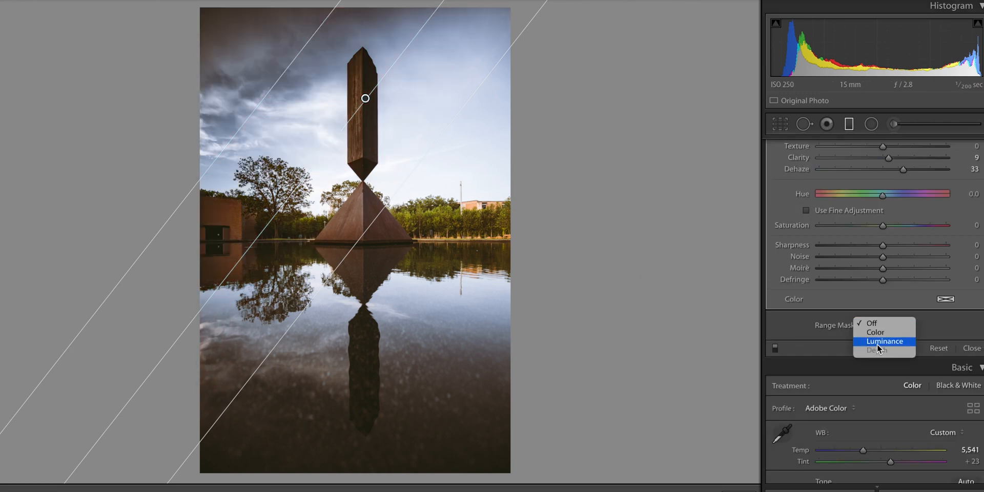
- Apply a Luminance range mask with the mask preview shown and the Range slider settled at about 83/100
{"action": "left_click", "coordinate": [885, 340]}
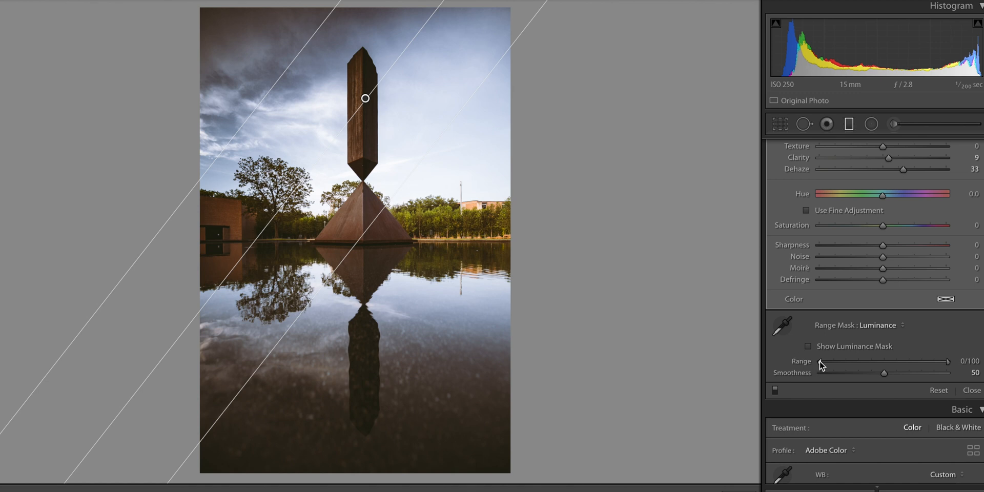
{"action": "left_click", "coordinate": [808, 210]}
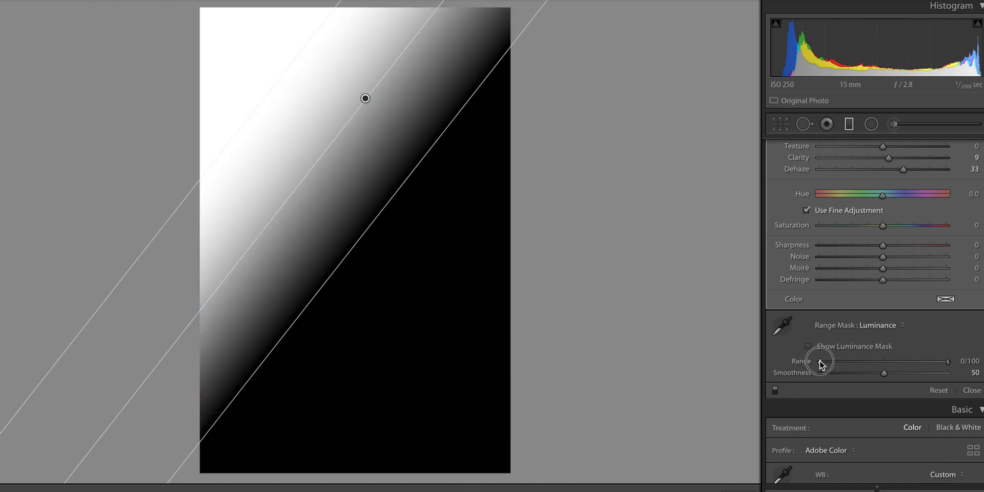
{"action": "left_click_drag", "start_coordinate": [820, 362], "coordinate": [865, 362]}
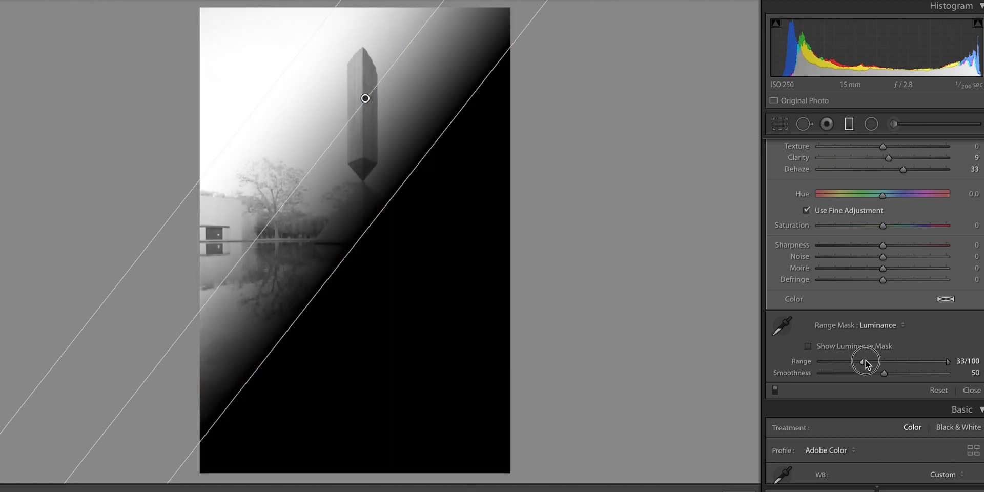
{"action": "left_click_drag", "start_coordinate": [866, 361], "coordinate": [906, 361]}
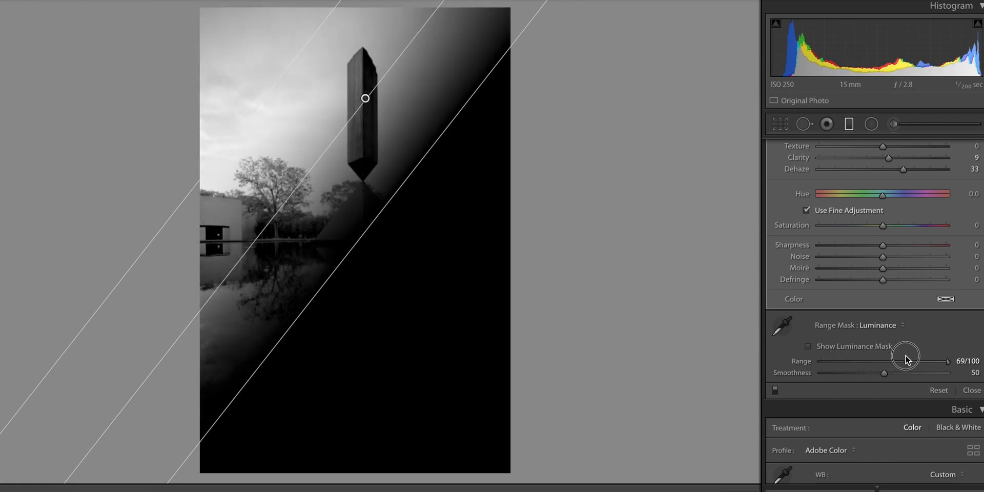
{"action": "left_click_drag", "start_coordinate": [907, 361], "coordinate": [885, 363]}
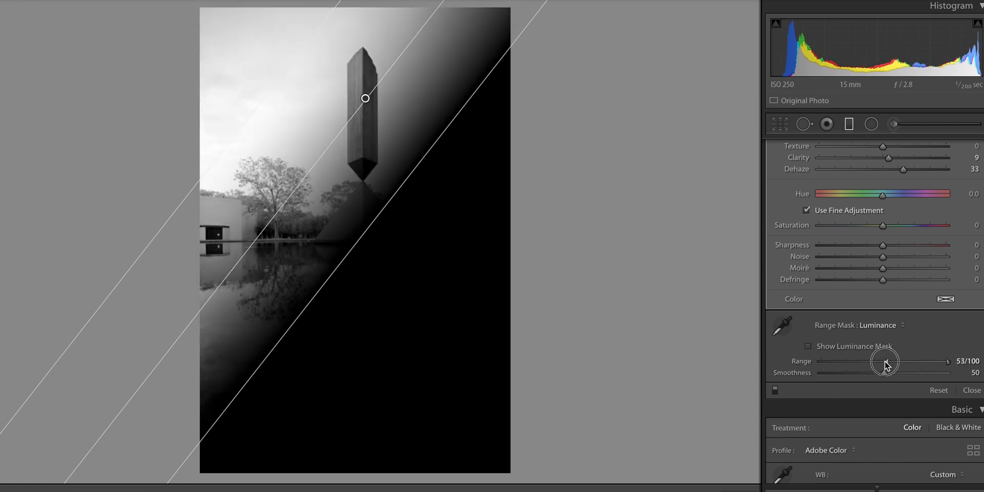
{"action": "left_click_drag", "start_coordinate": [883, 362], "coordinate": [904, 361]}
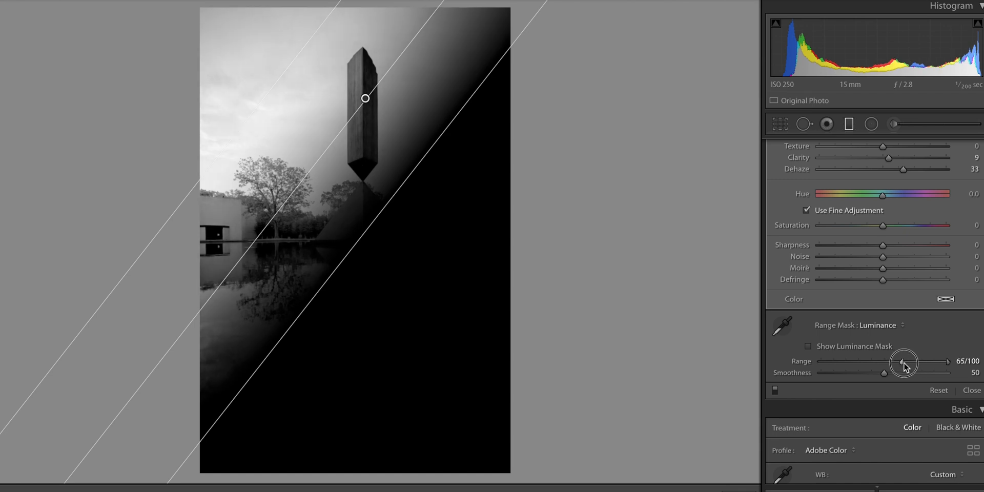
{"action": "left_click_drag", "start_coordinate": [902, 363], "coordinate": [923, 361]}
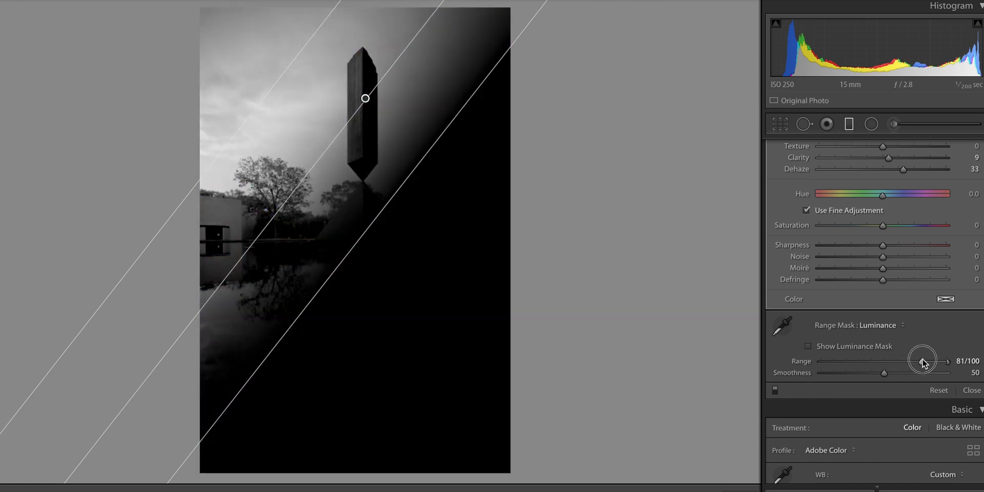
{"action": "left_click_drag", "start_coordinate": [935, 361], "coordinate": [922, 361]}
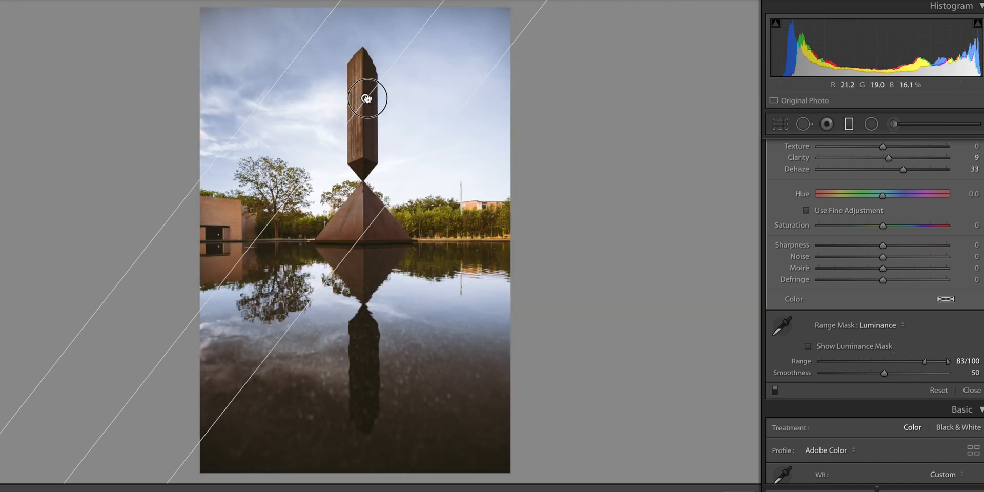